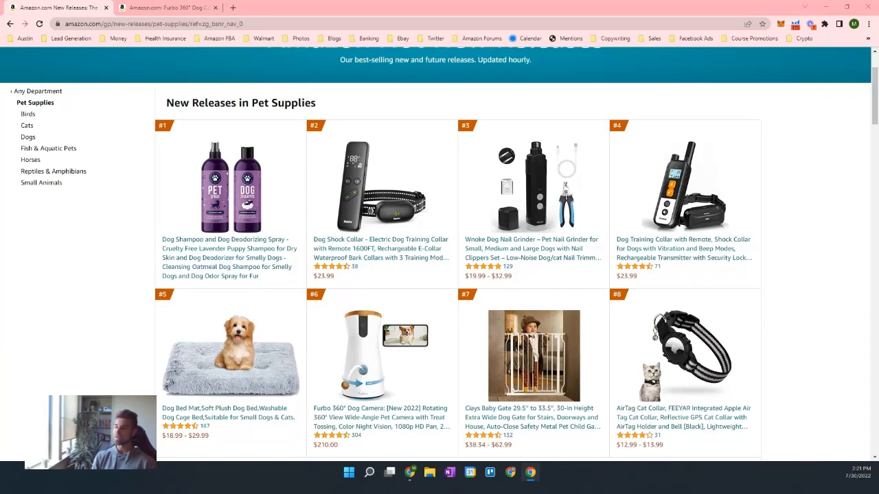
Browse Pet Supplies new releases and open the Furbo 360° Dog Camera listing
scroll(up, 3)
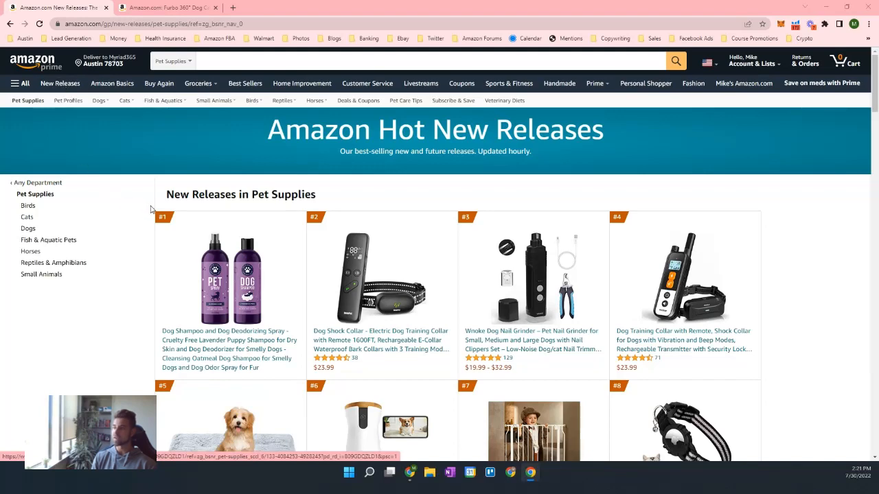
scroll(down, 3)
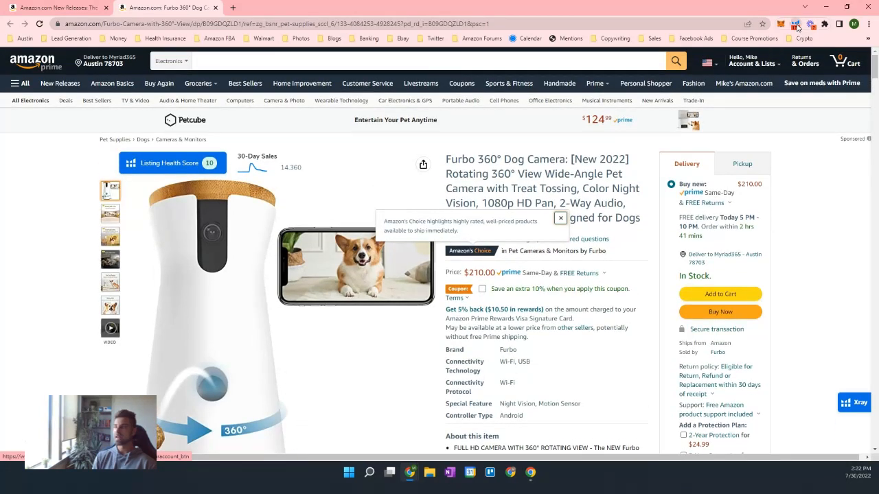
Open Helium 10 Xray on the Furbo product and run Cerebro keyword research
click(795, 24)
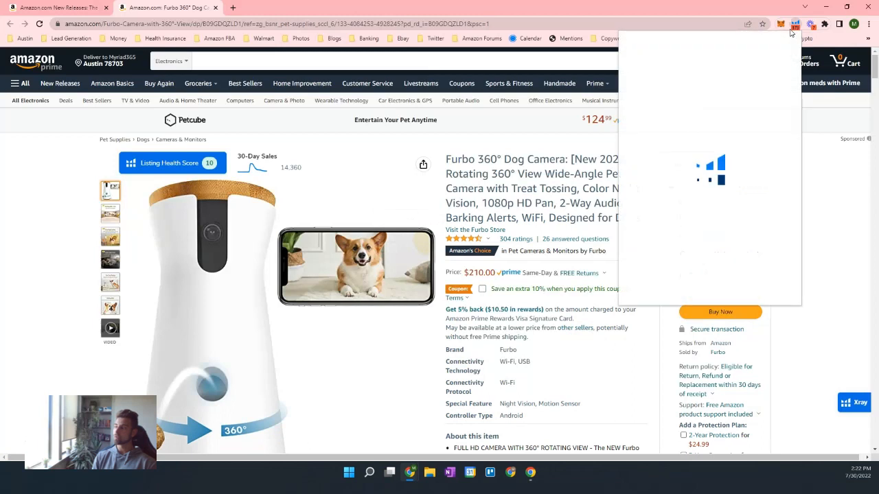
click(795, 24)
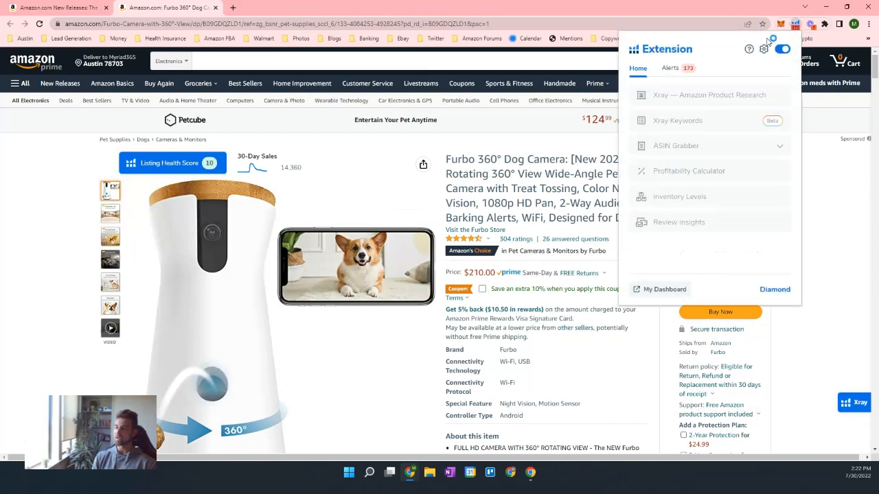
mouse_move(661, 100)
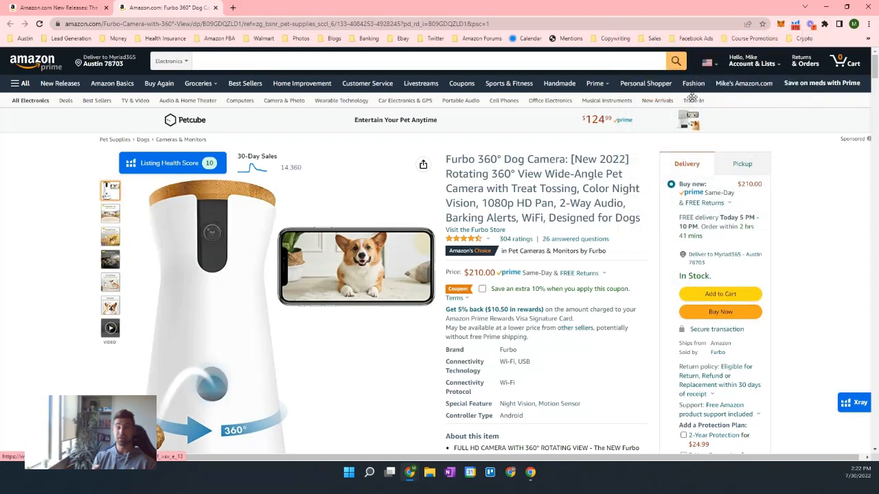
click(856, 403)
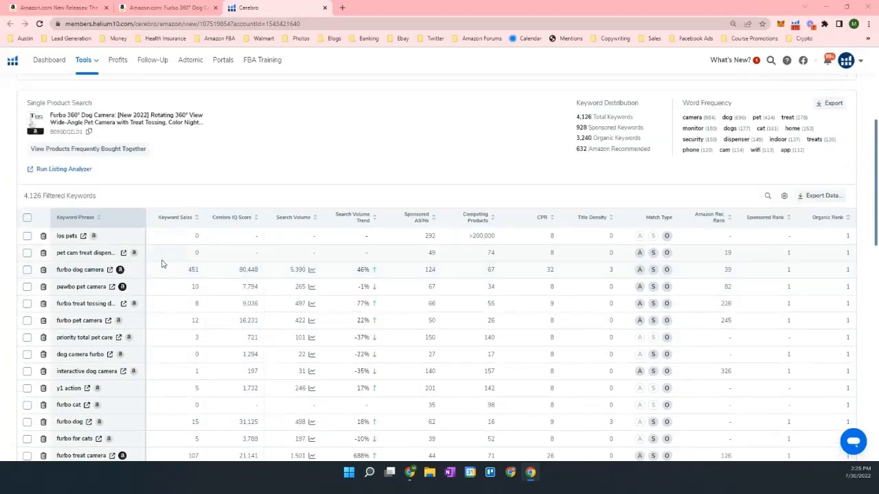
Export the 4,126 Cerebro keywords as a CSV file and open it in Excel
scroll(up, 3)
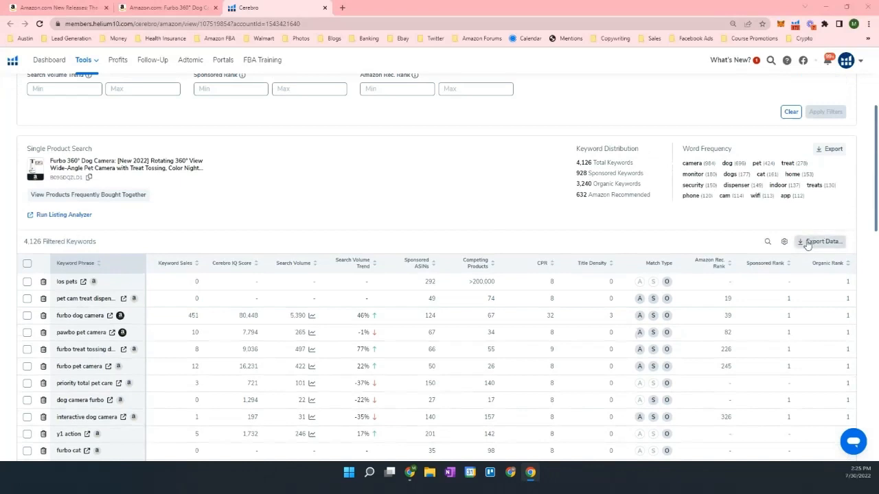
mouse_move(775, 251)
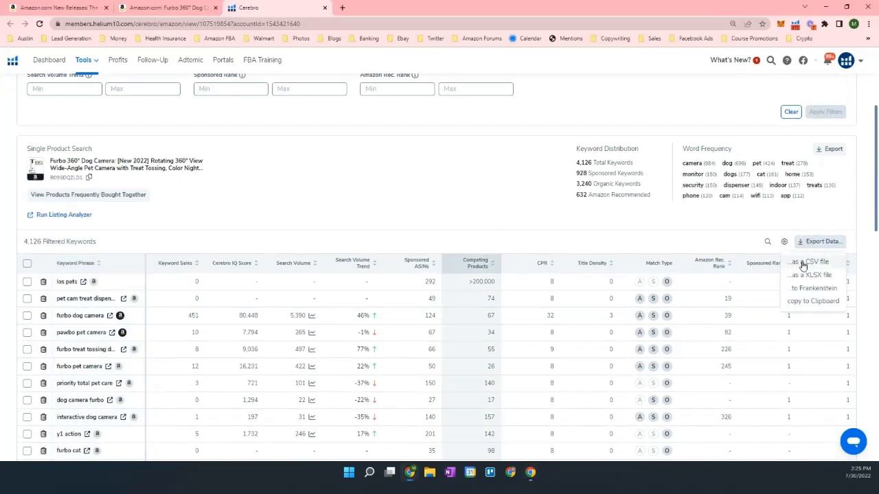
click(498, 264)
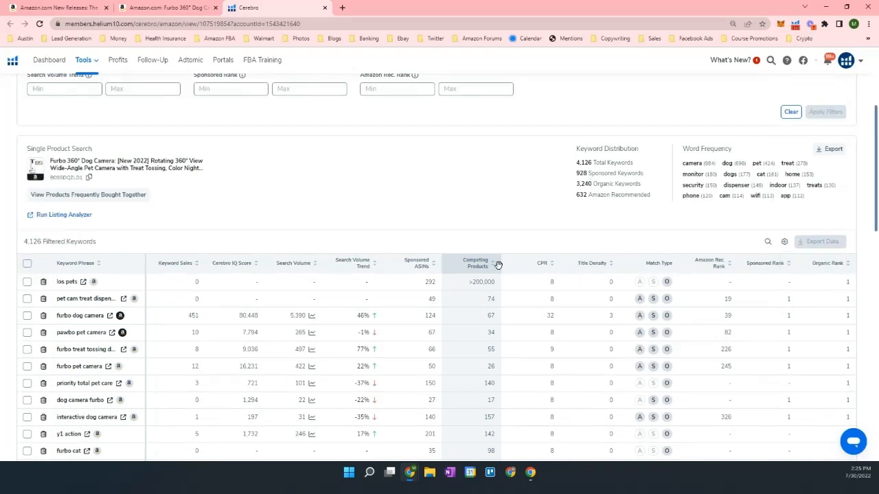
mouse_move(489, 261)
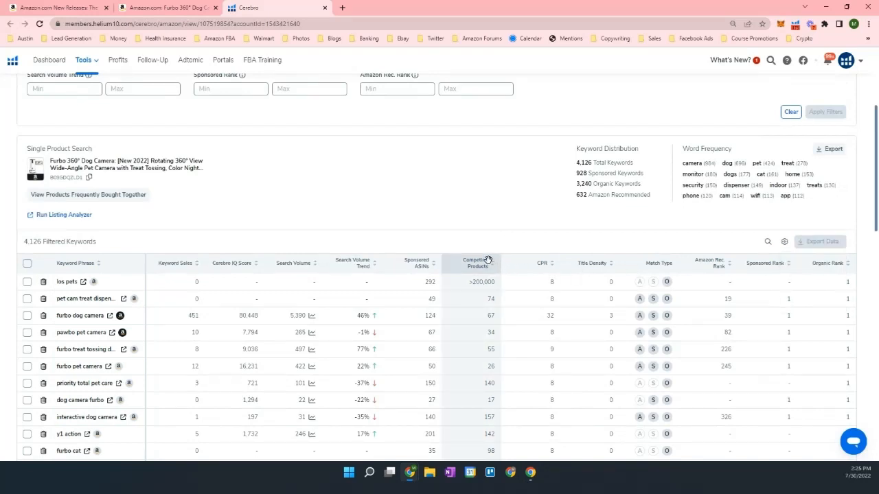
click(819, 241)
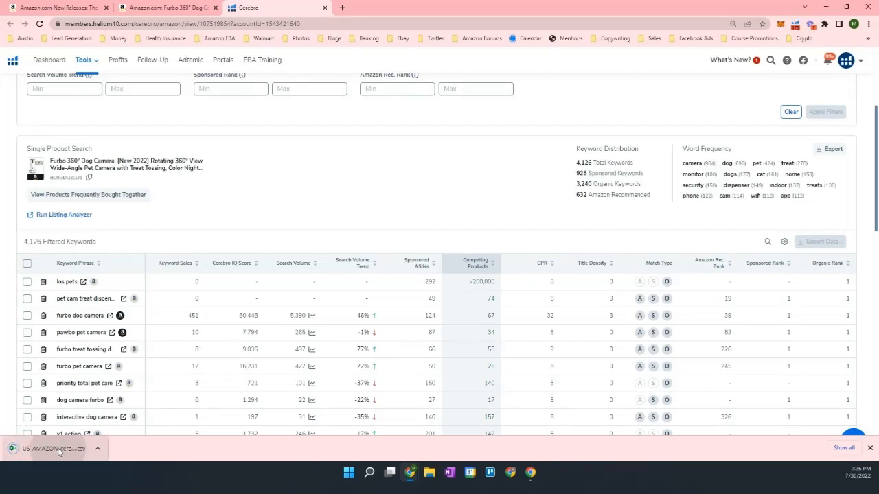
click(51, 448)
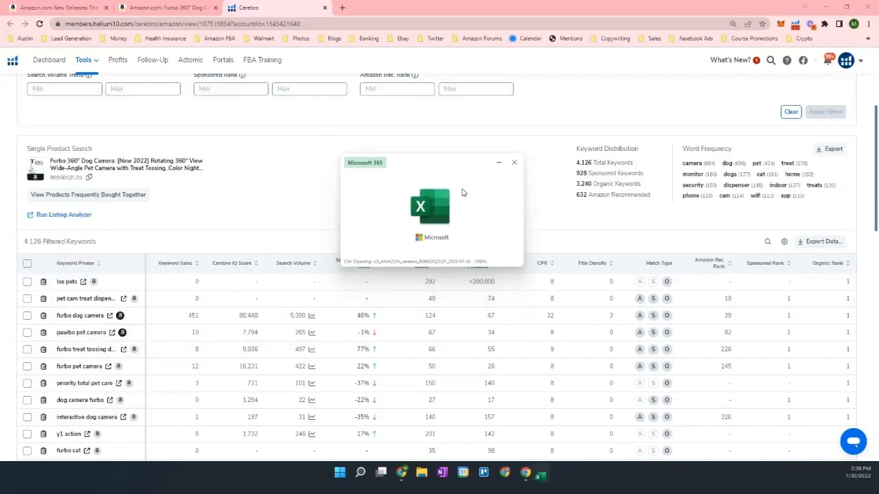
Add filter dropdowns to the header row and autofit the Keyword Phrase column
click(514, 162)
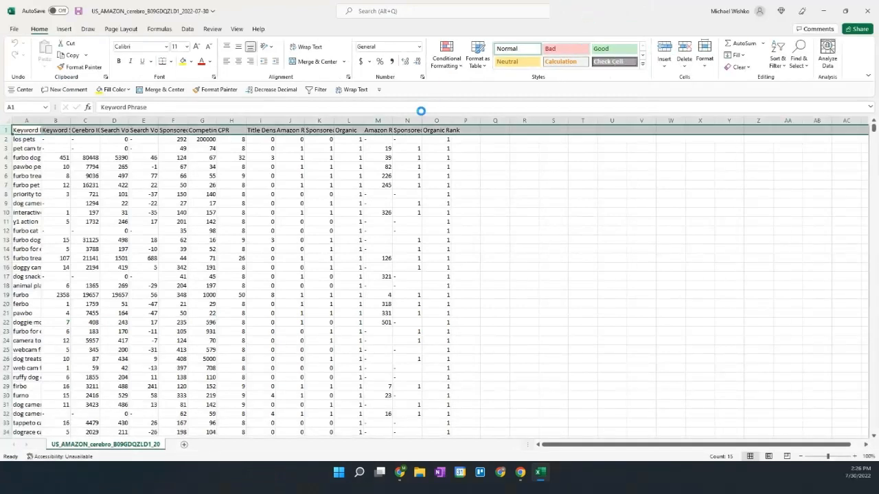
click(320, 89)
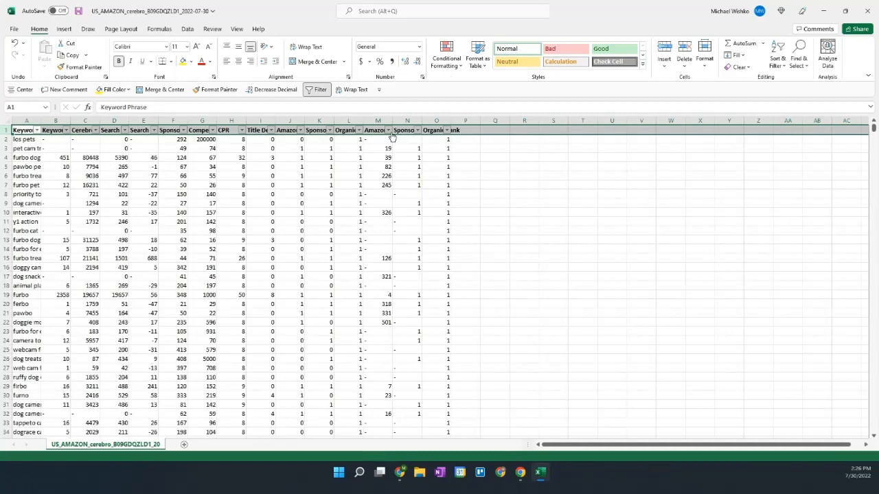
click(84, 166)
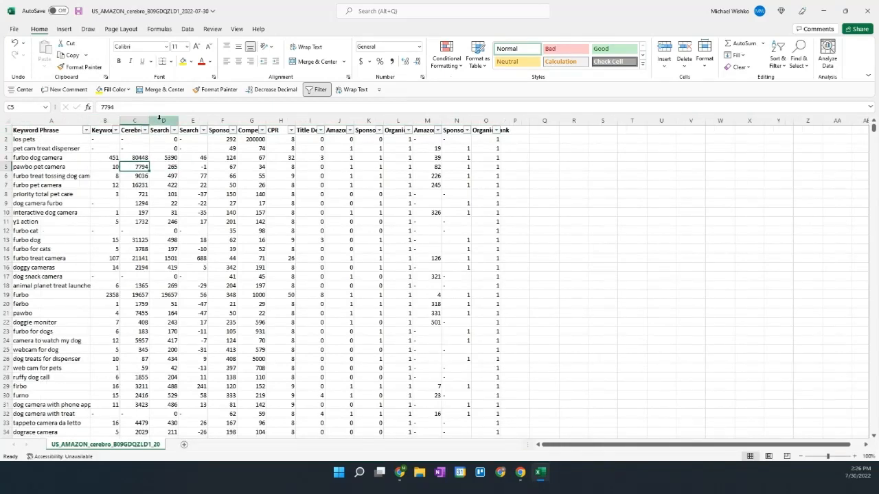
Shade the Search Volume, CPR and Organic Rank columns green
click(163, 129)
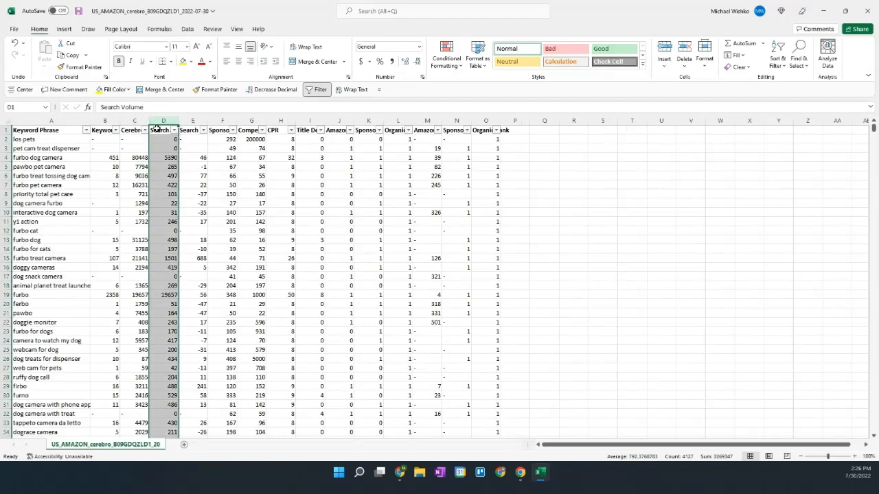
click(280, 130)
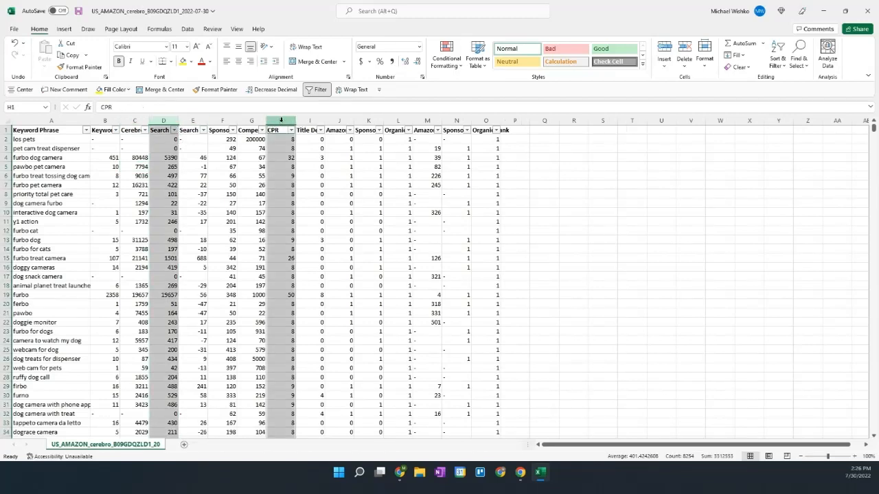
click(486, 130)
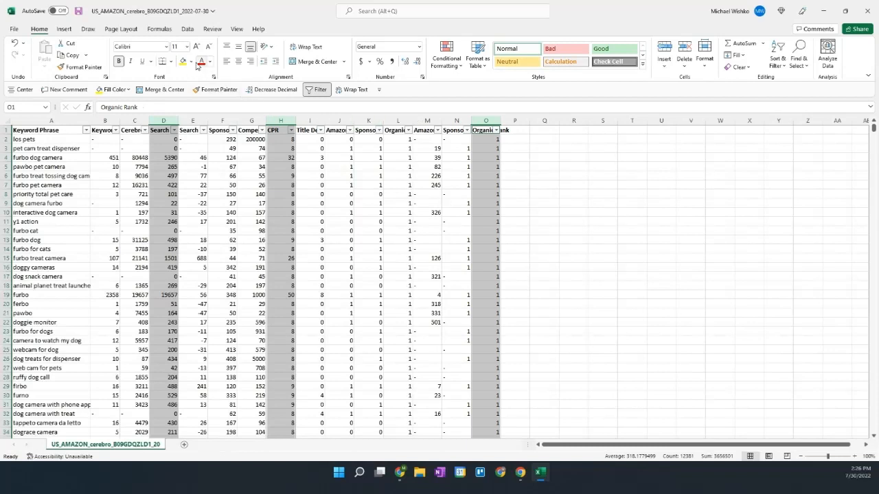
click(191, 62)
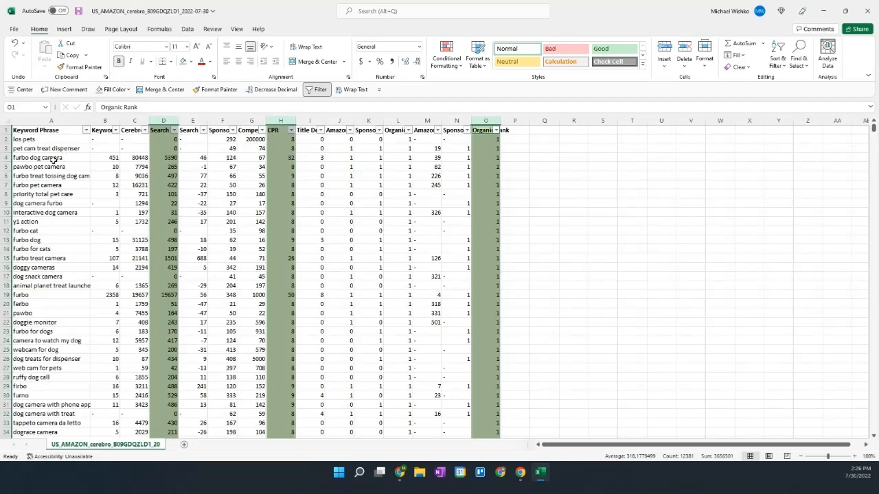
mouse_move(81, 158)
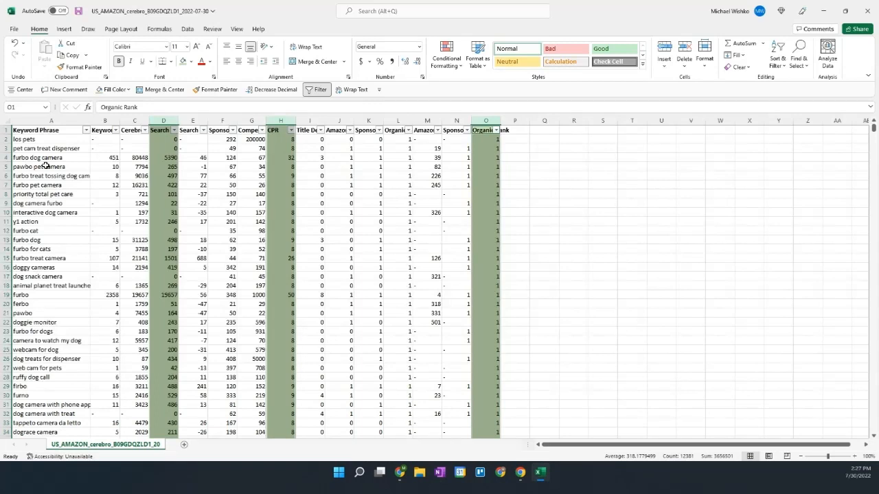
click(163, 157)
text(1000)
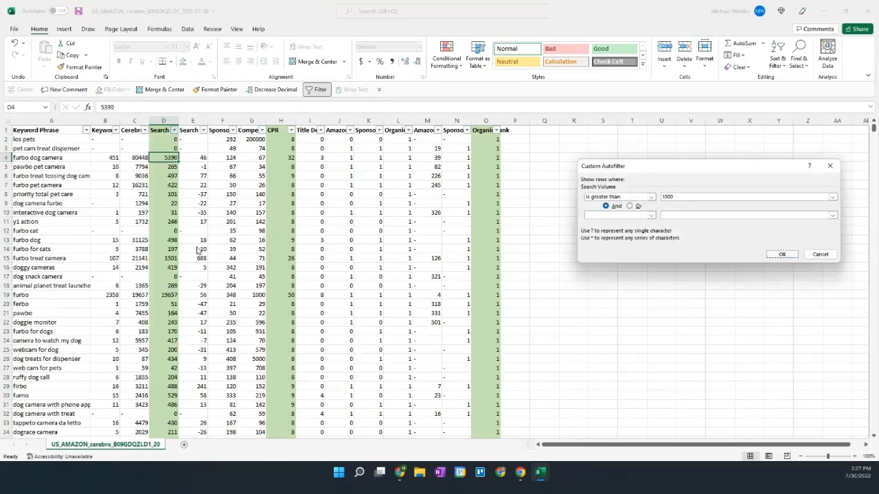
Filter Search Volume to greater than 1000 and add a CPR number filter
click(781, 254)
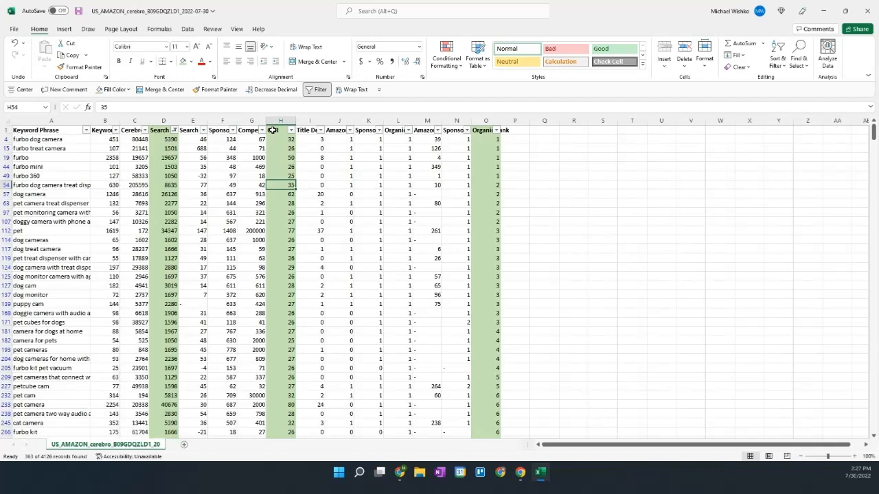
click(290, 130)
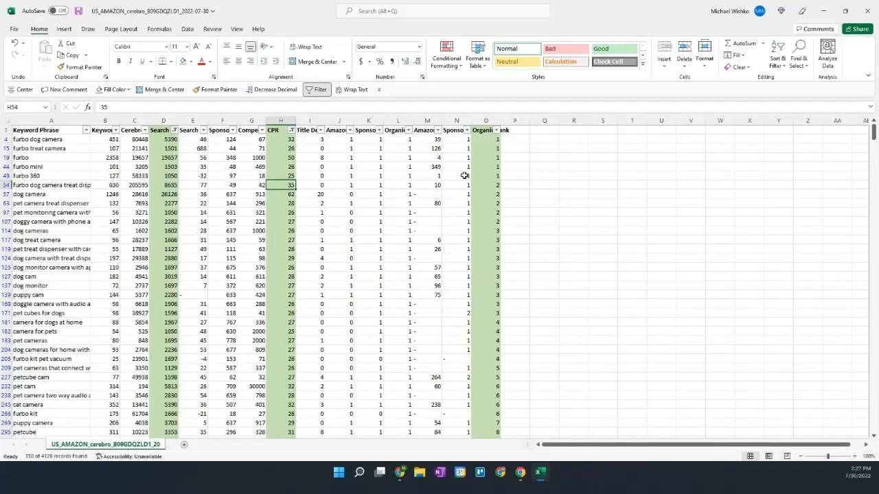
click(456, 166)
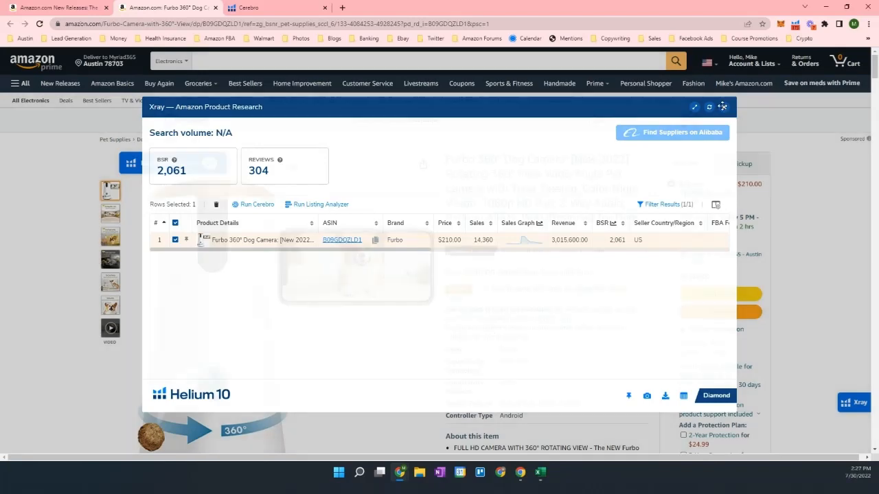
Close Xray and filter Organic Rank below 33, leaving 69 of 4,126 keywords
click(722, 106)
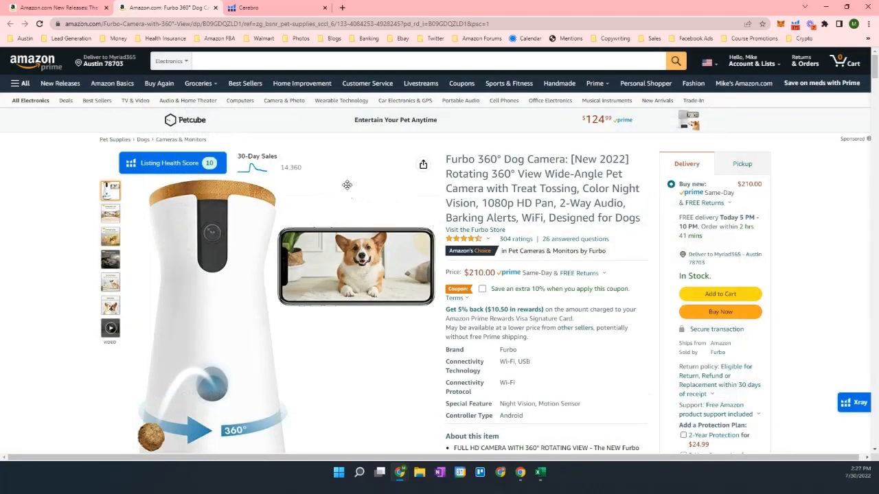
mouse_move(387, 181)
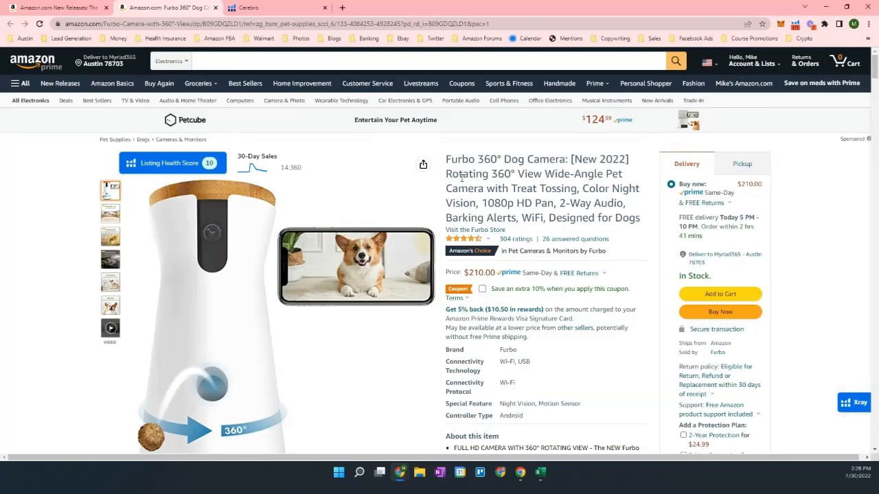
click(541, 472)
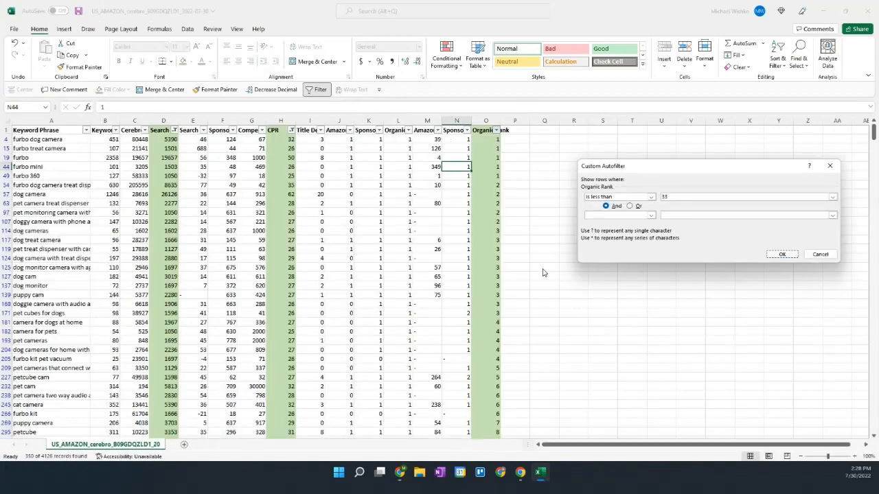
click(781, 253)
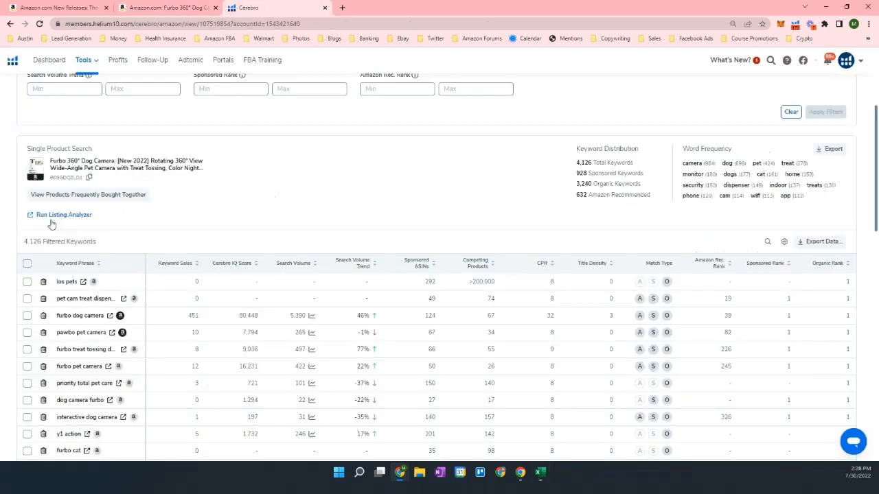
mouse_move(317, 212)
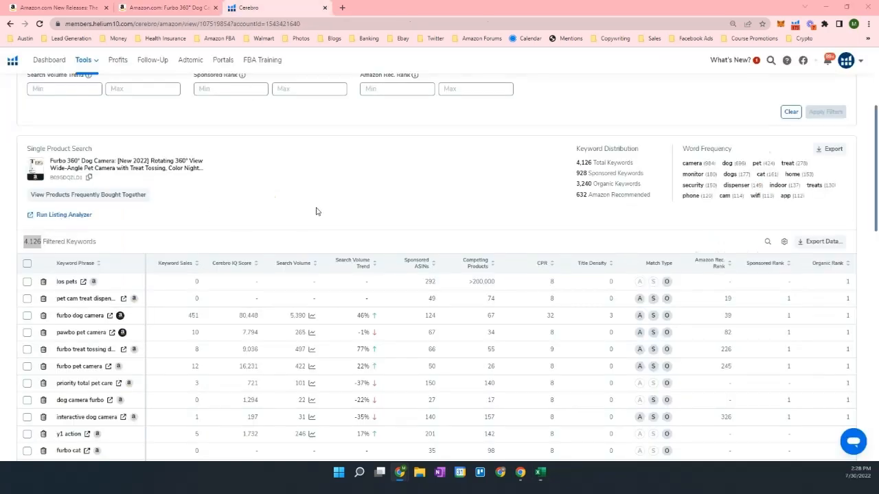
click(540, 472)
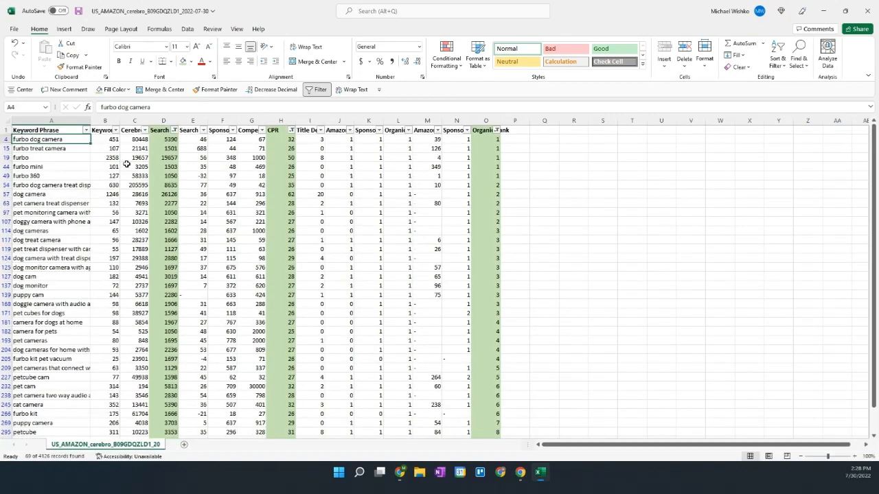
Sort the 69 filtered keywords by Search Volume largest to smallest, pet tech first
scroll(down, 3)
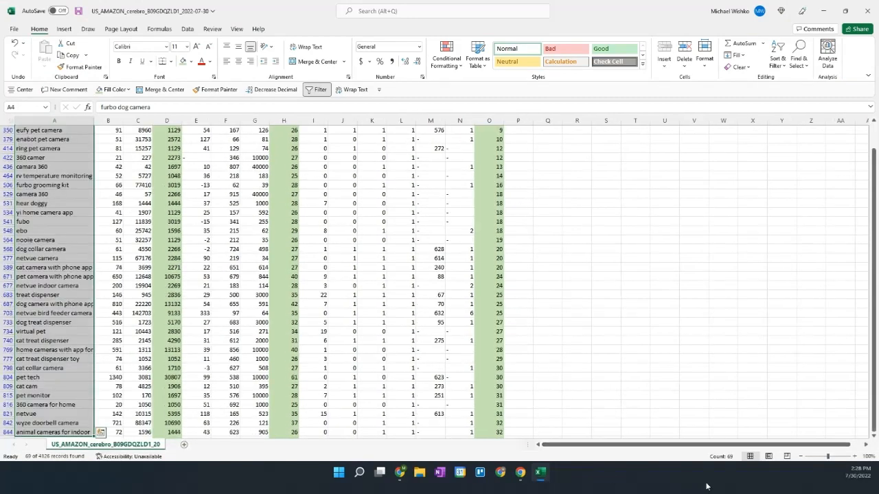
mouse_move(720, 456)
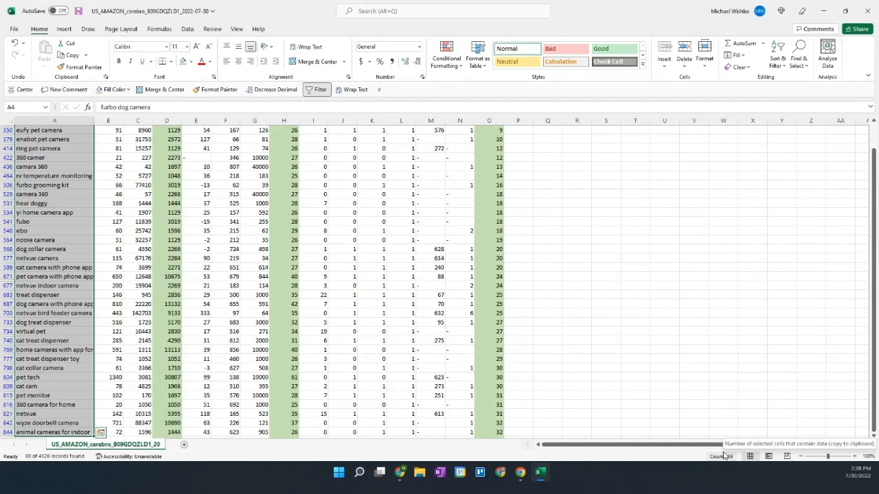
scroll(up, 3)
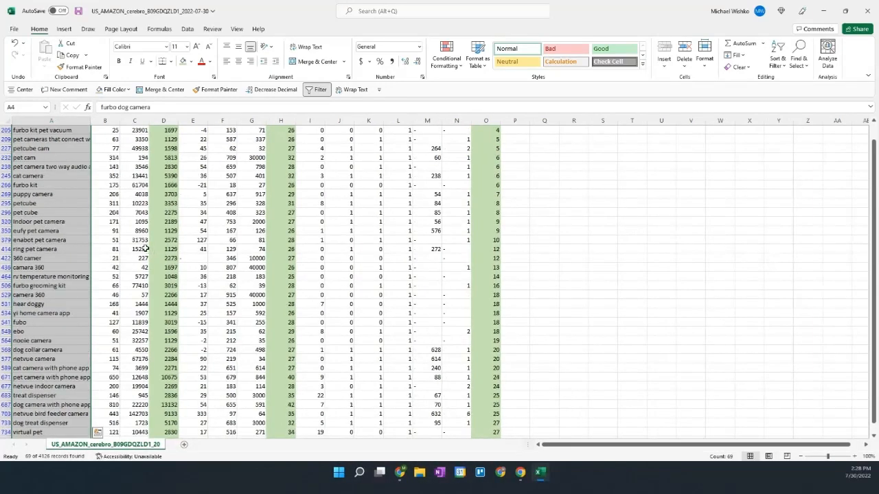
scroll(up, 3)
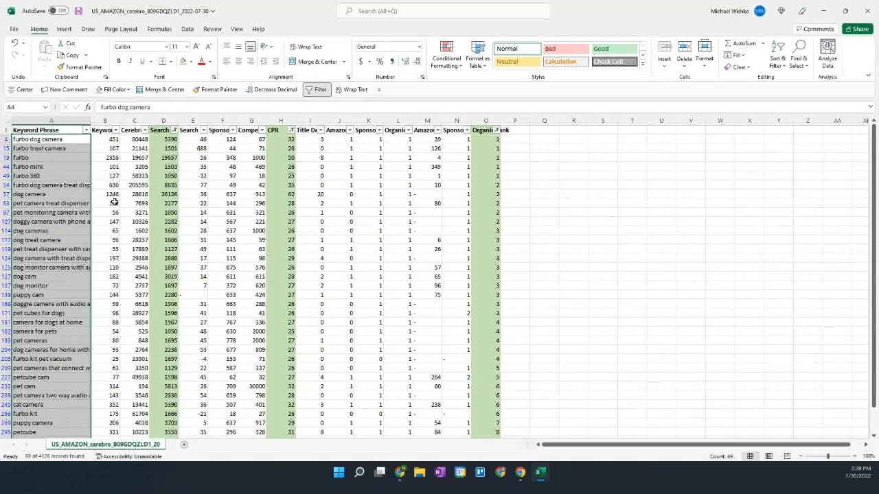
click(163, 129)
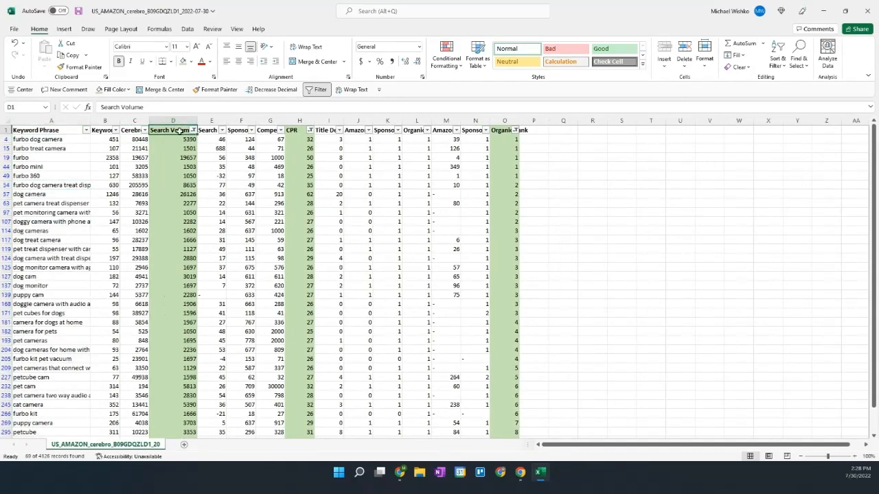
click(190, 130)
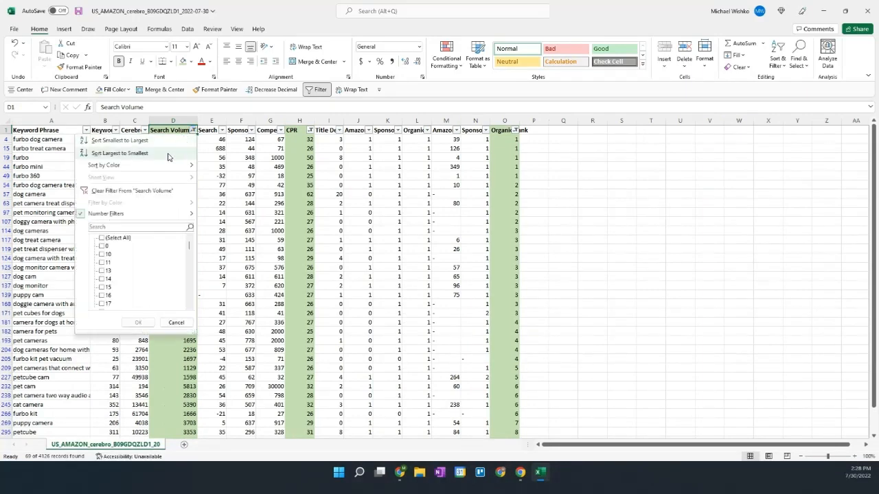
click(120, 153)
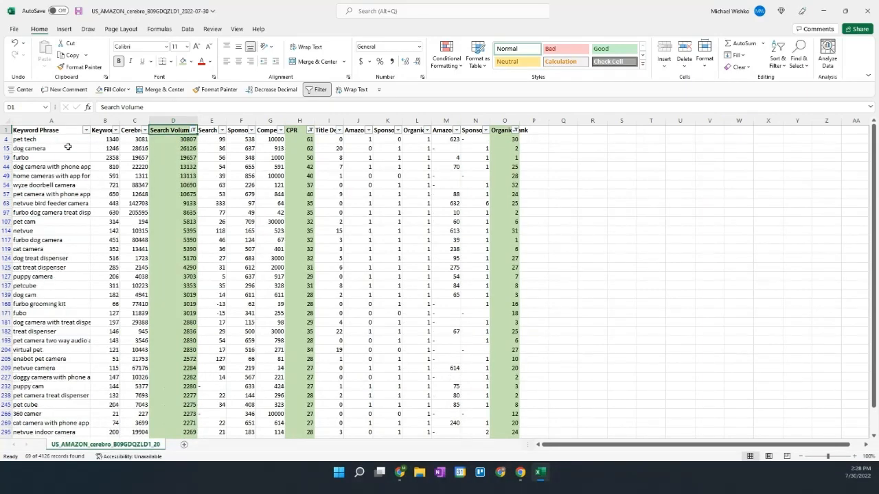
mouse_move(279, 149)
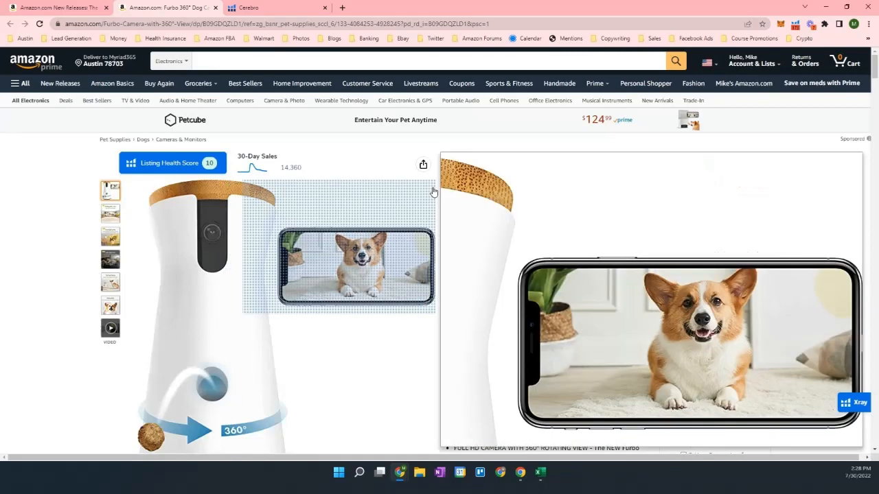
Compare keywords with the listing and shade 'pet camera with phone app' green
click(540, 473)
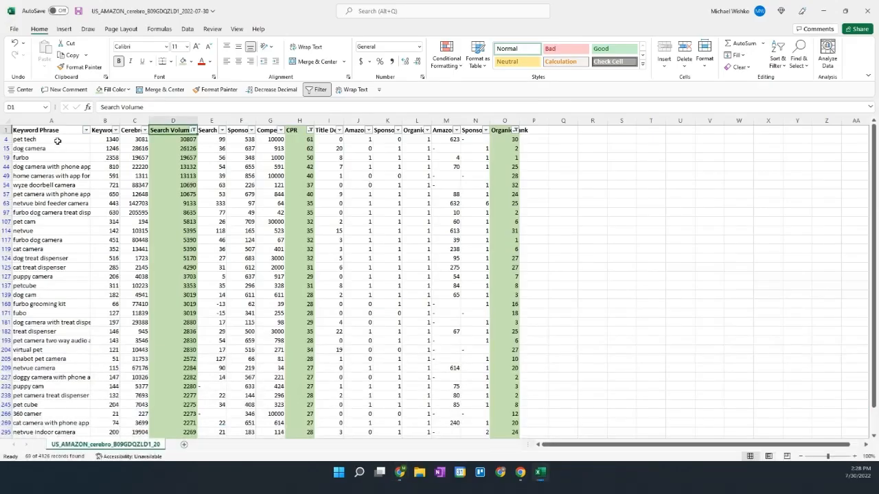
click(104, 121)
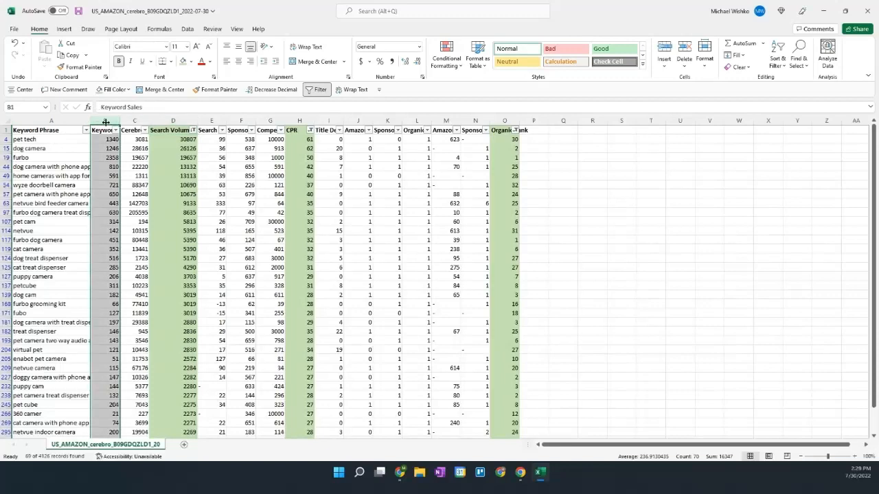
click(57, 139)
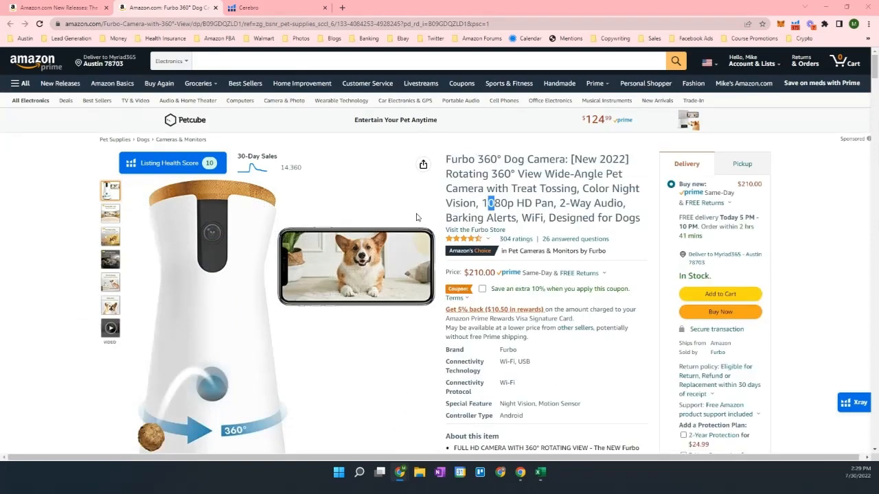
click(540, 472)
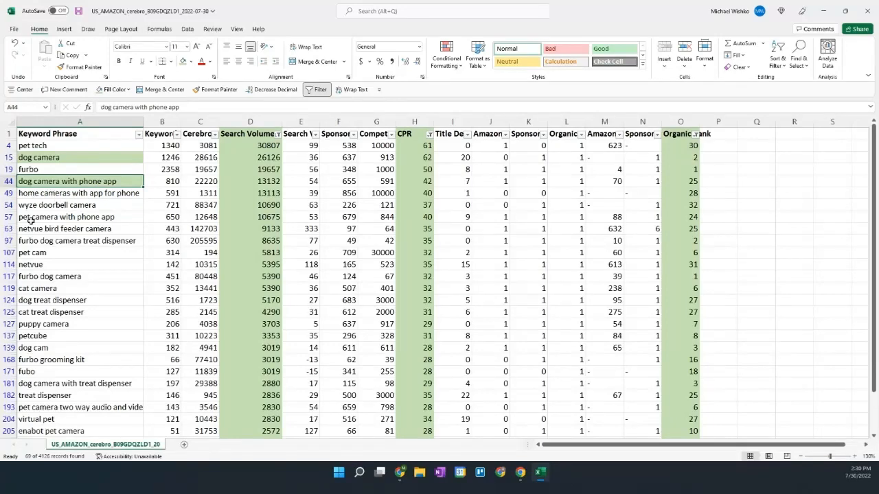
click(79, 216)
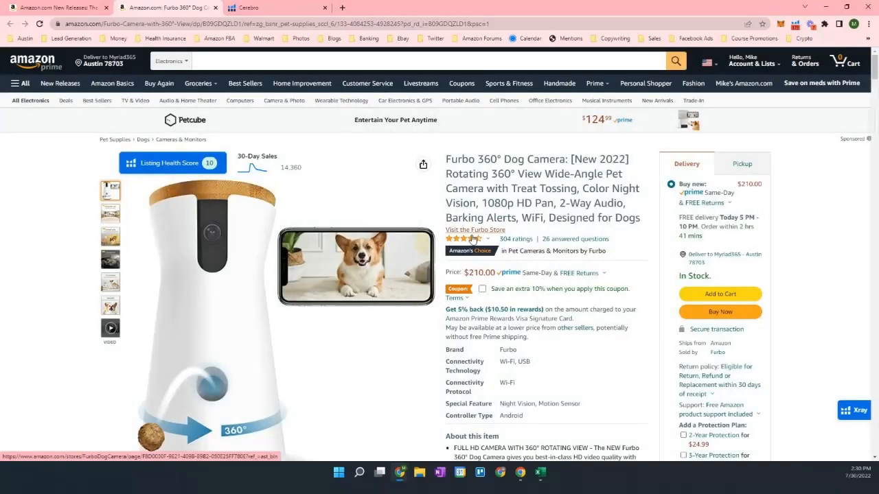
Check the Furbo product page and shade 'pet camera two way audio' green
click(540, 472)
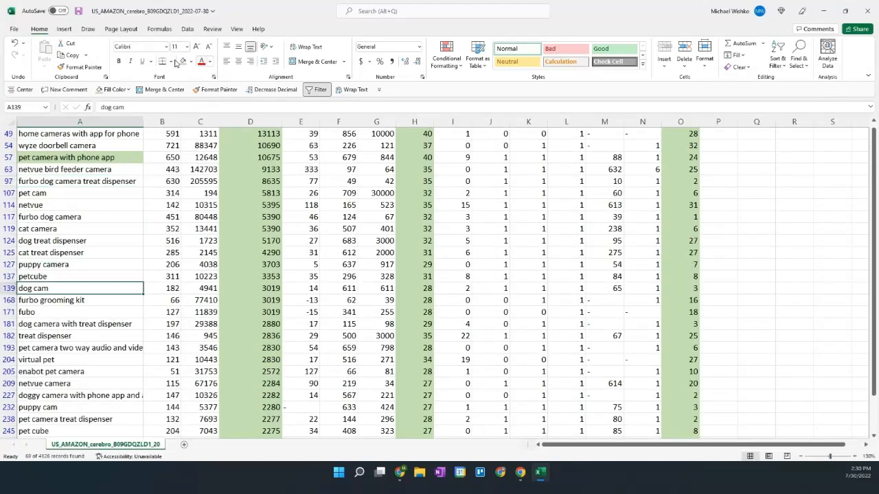
scroll(down, 3)
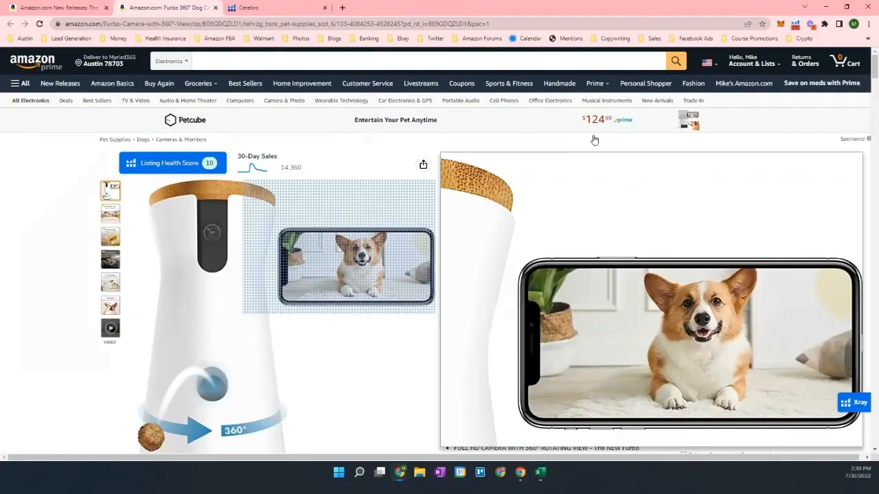
mouse_move(753, 140)
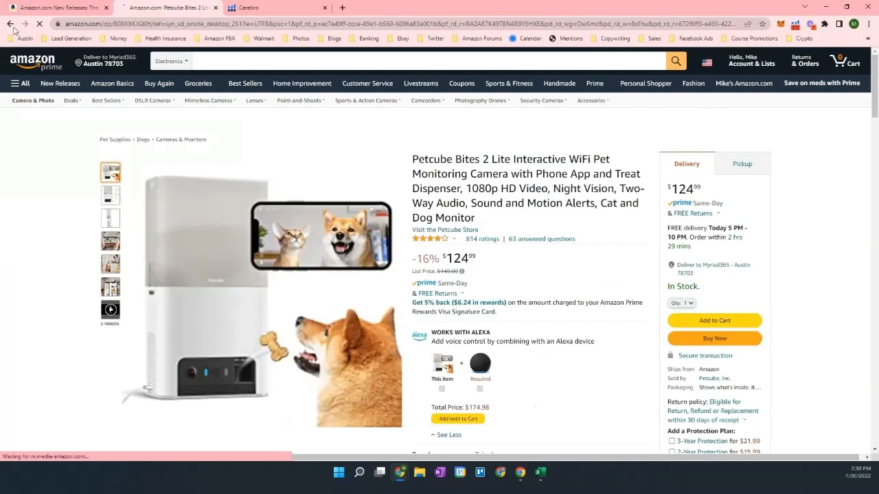
click(540, 472)
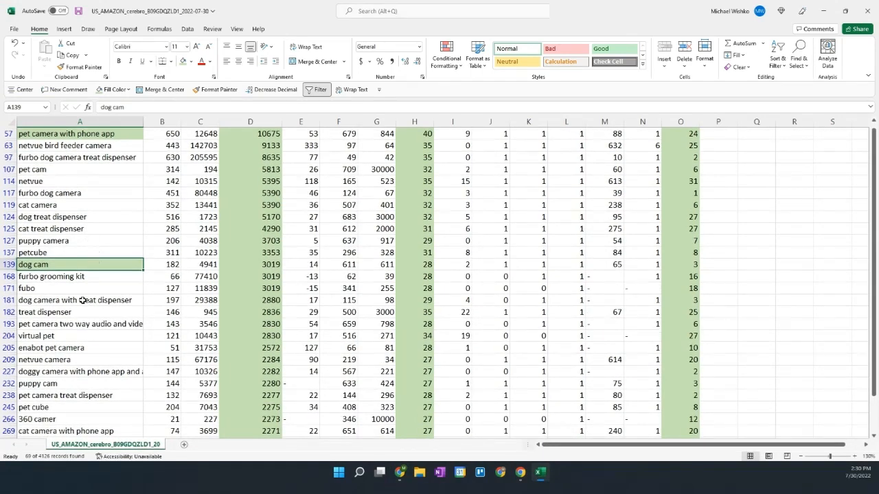
click(80, 323)
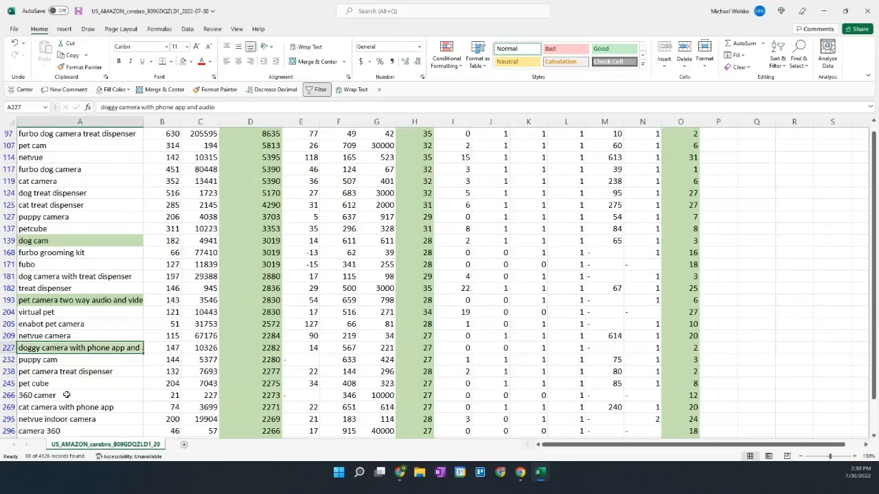
mouse_move(73, 371)
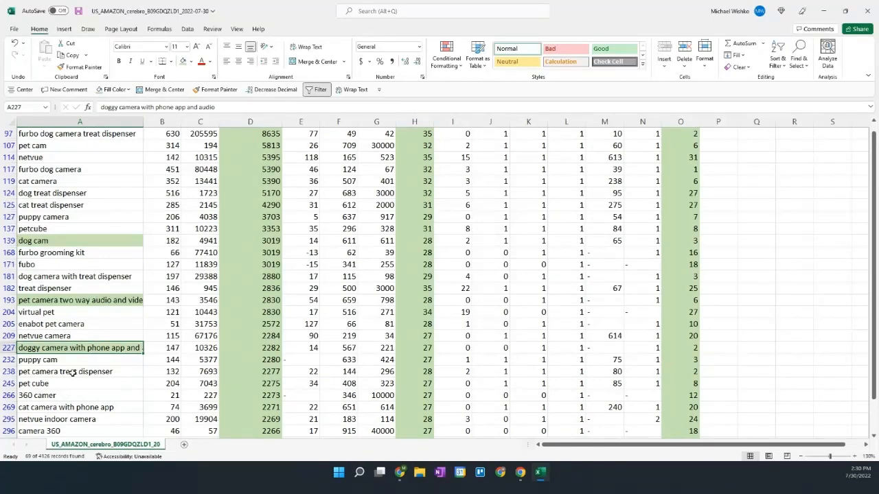
scroll(up, 3)
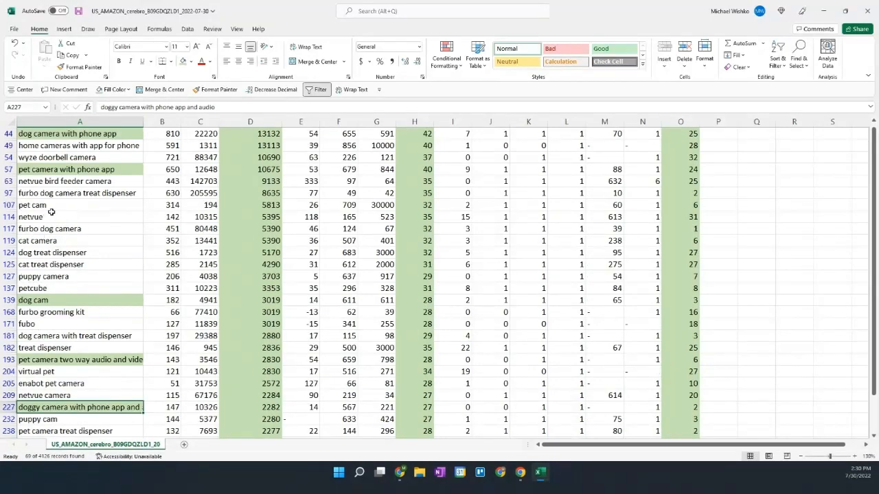
scroll(up, 3)
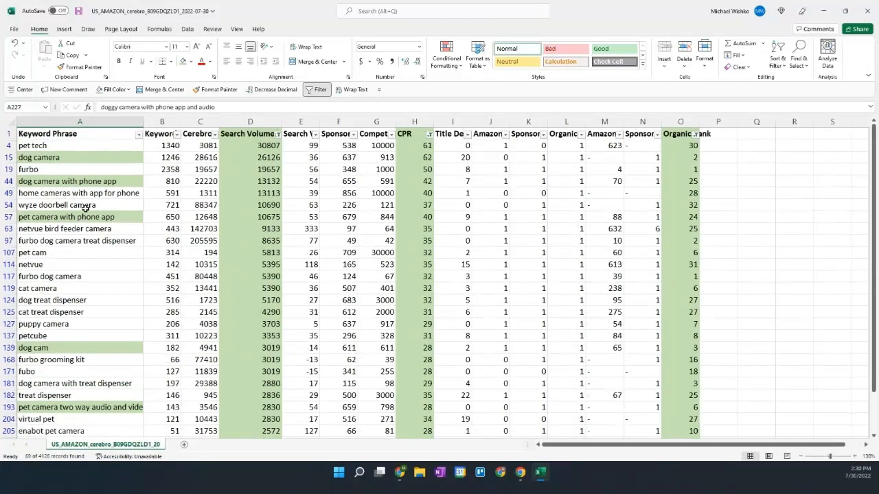
mouse_move(720, 161)
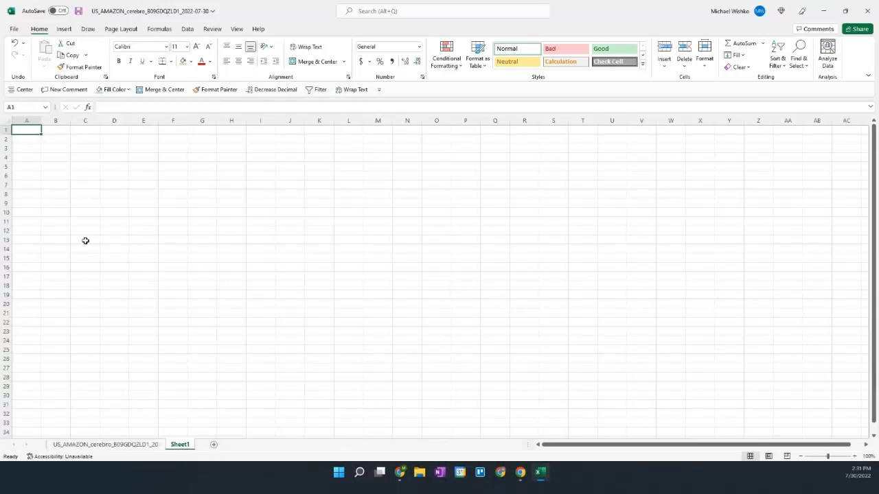
Type the goal line: 10-15 primary keywords with the following attributes
text(What we)
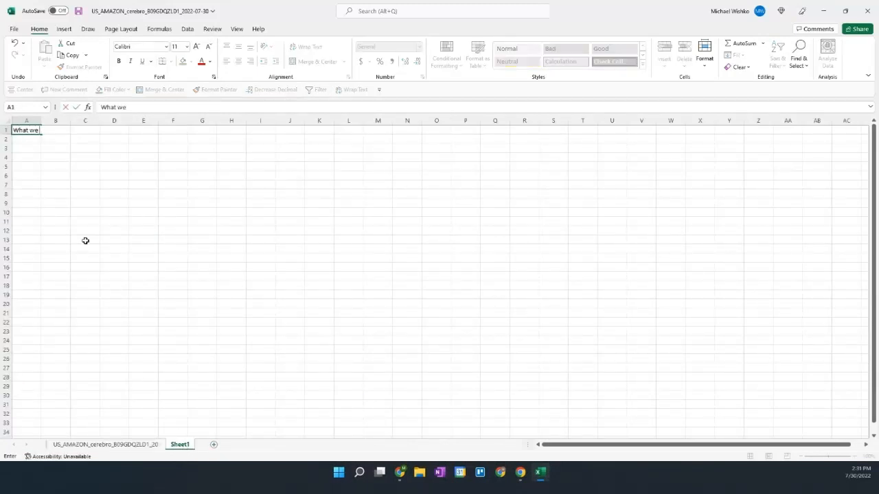
text(are looking for)
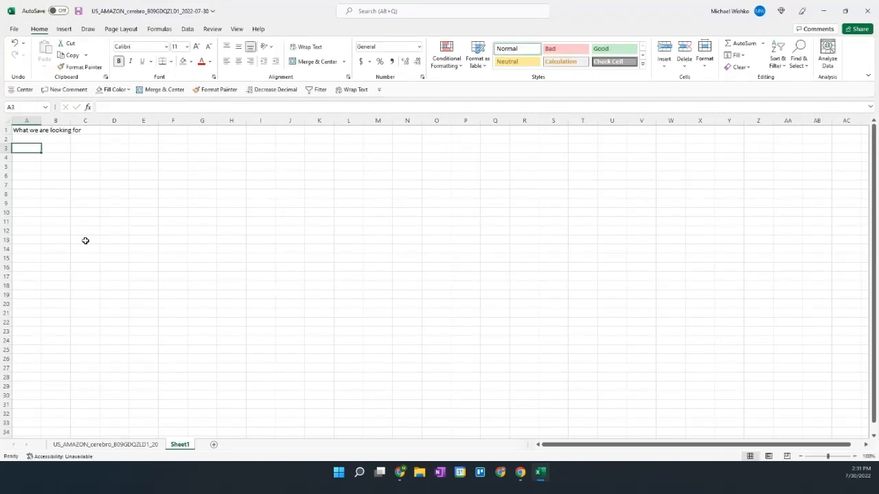
text(We want 10)
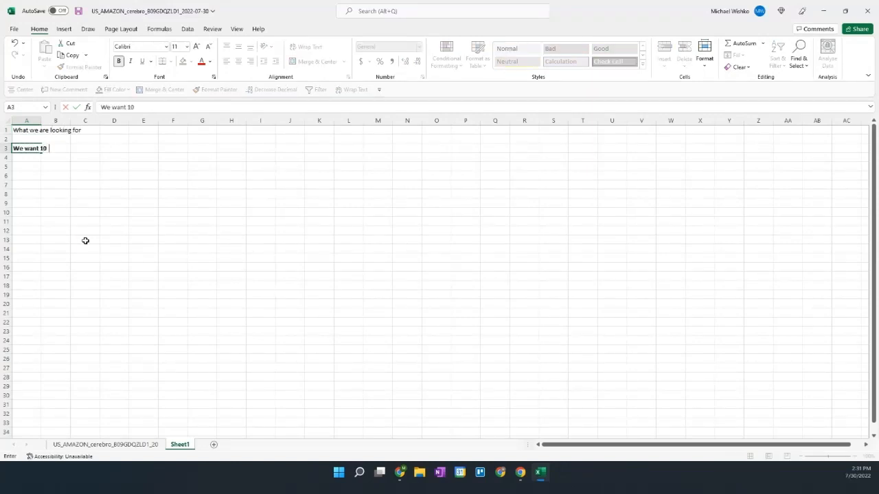
text(-15 Primary)
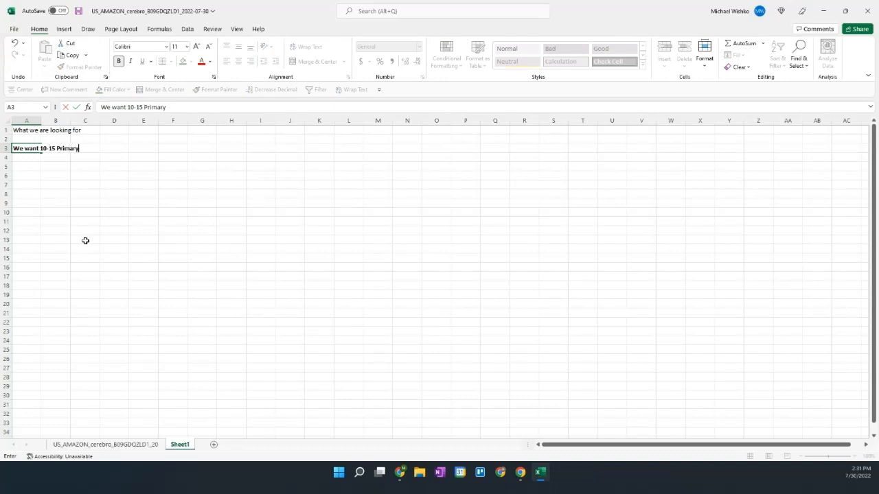
text(Keyword)
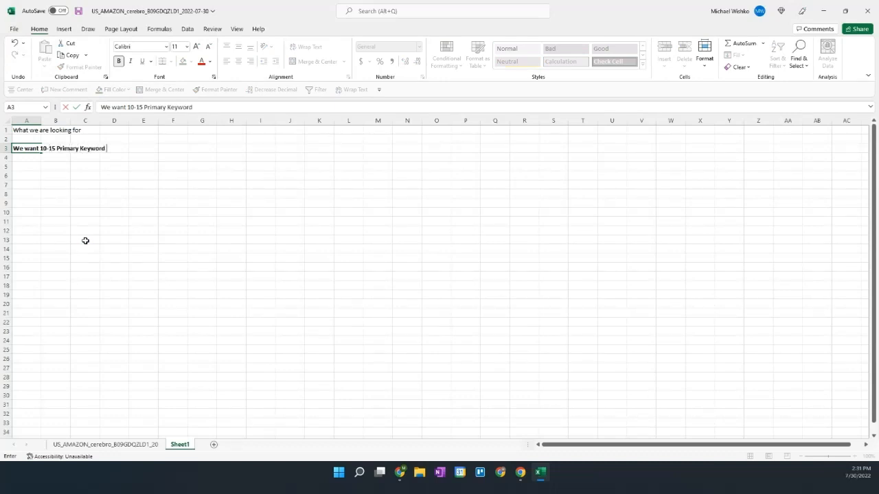
text(that have the following atrrib)
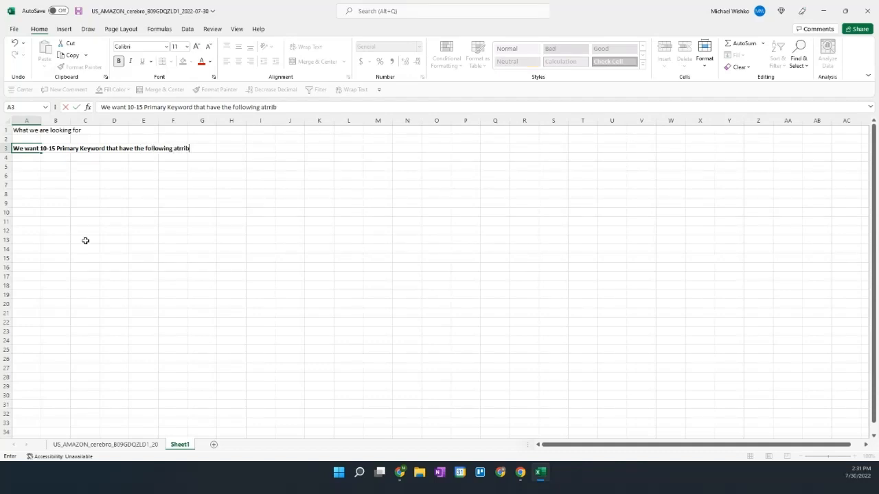
text(utes:)
click(26, 158)
text(>)
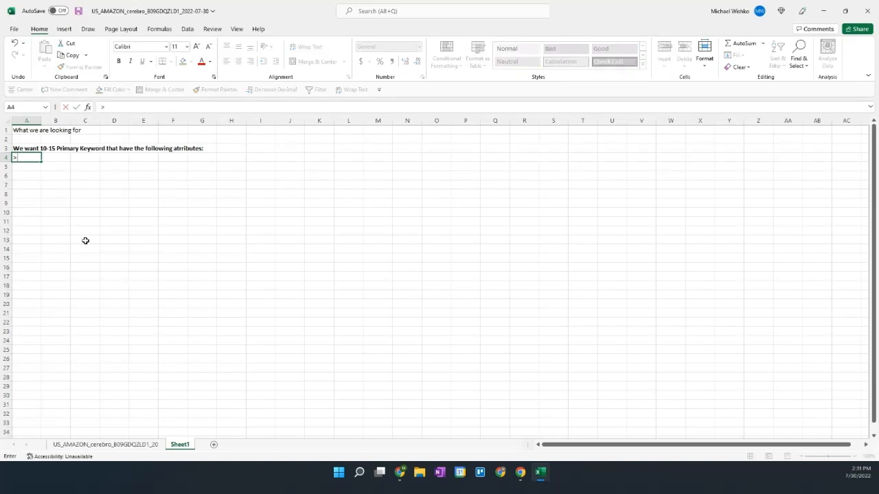
List criteria: 50,000+ combined search volume and average CPR of 40 or below
text(50,000)
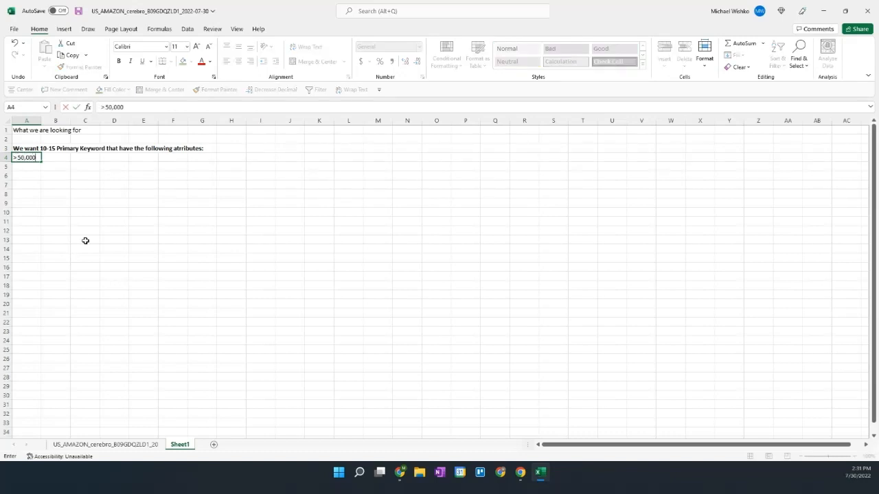
text(+ in comb)
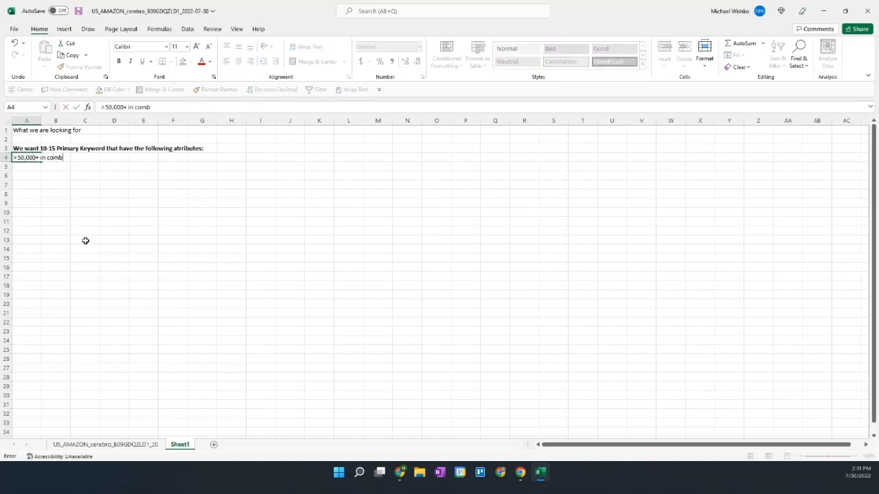
text(ined sear)
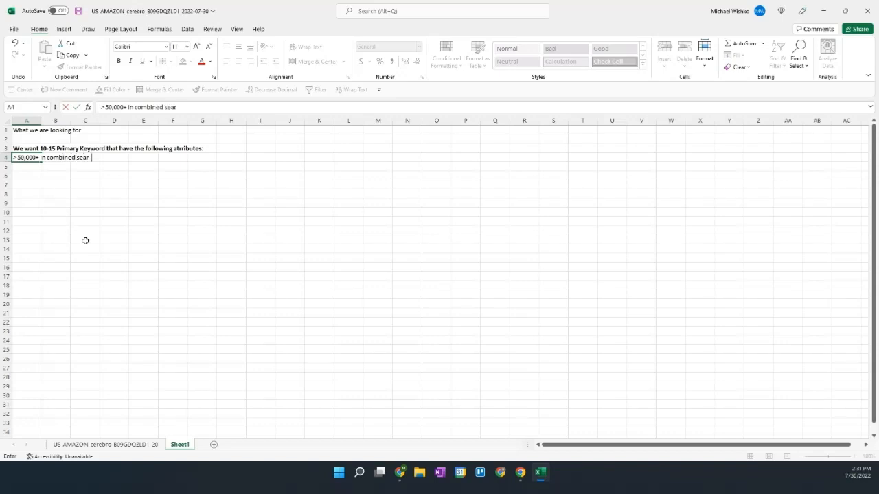
text(ch volume)
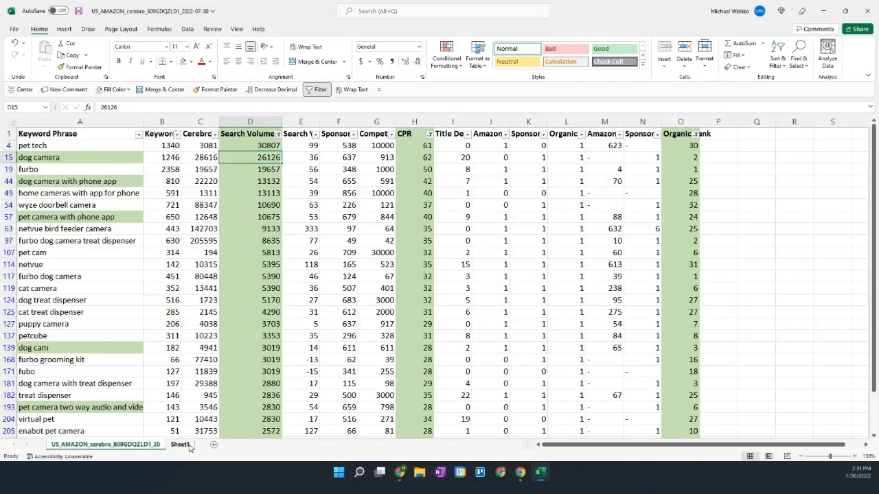
click(180, 444)
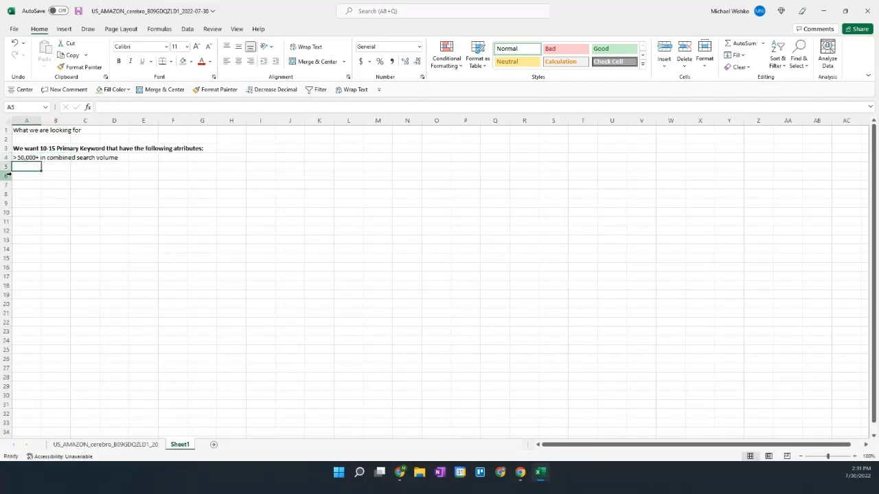
text(> Average CP)
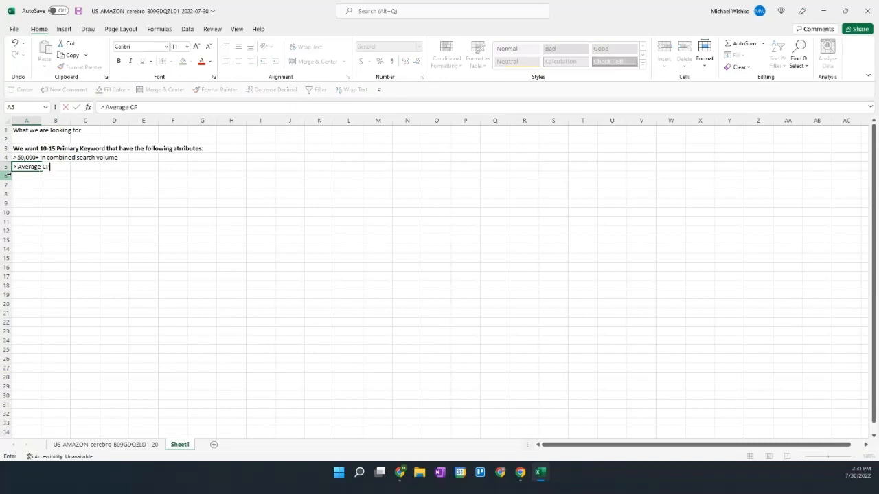
text(R of 40 or below)
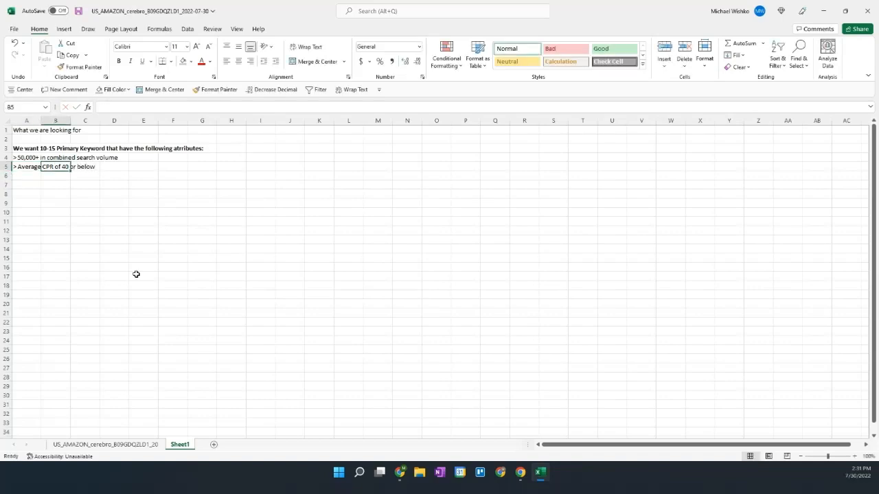
click(104, 444)
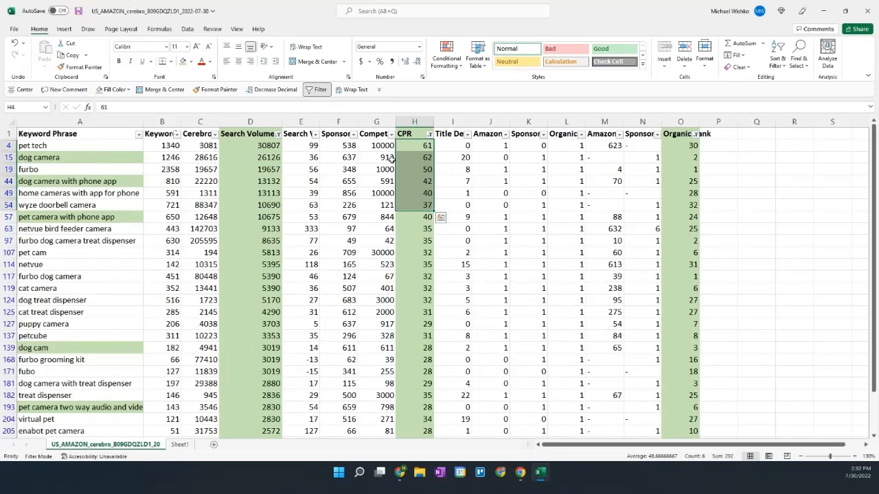
mouse_move(253, 266)
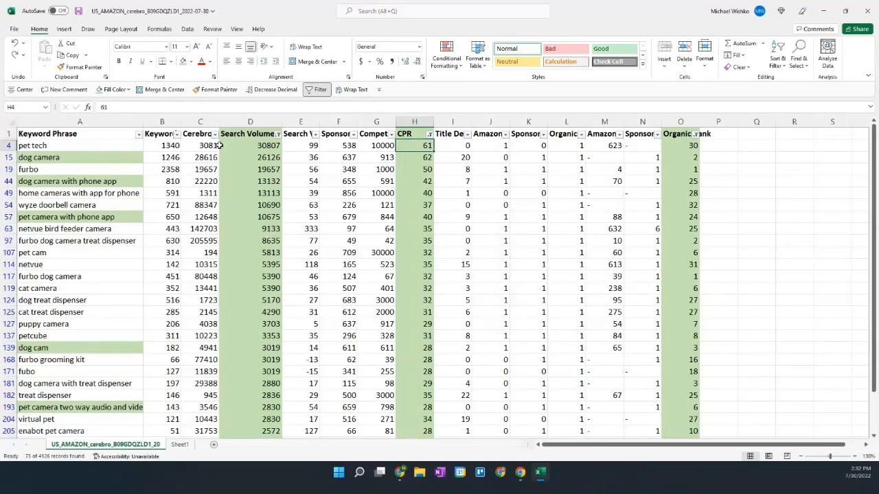
scroll(down, 3)
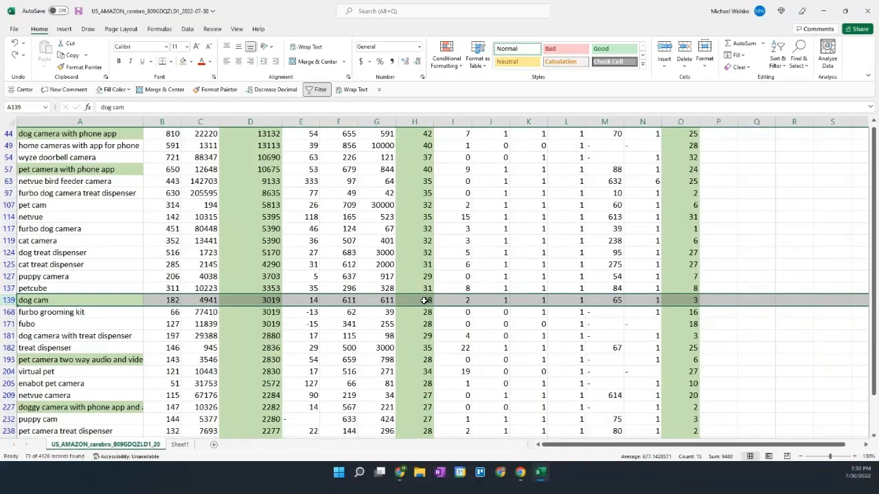
scroll(up, 3)
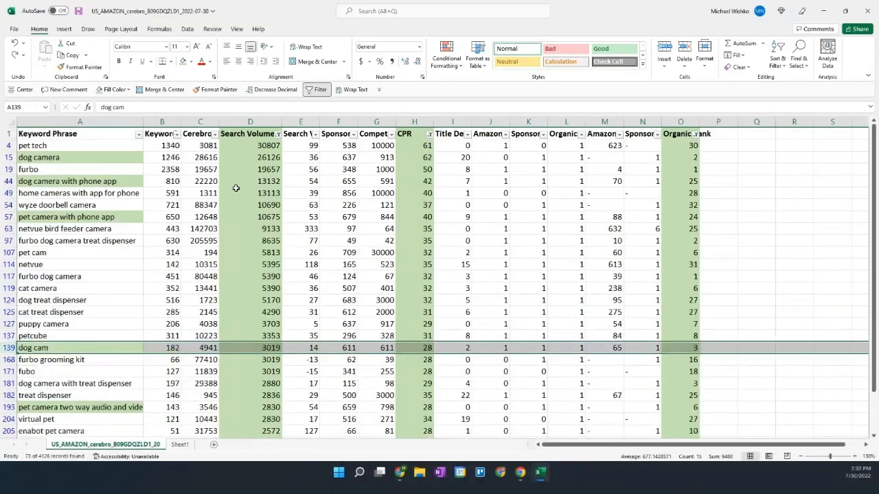
mouse_move(694, 149)
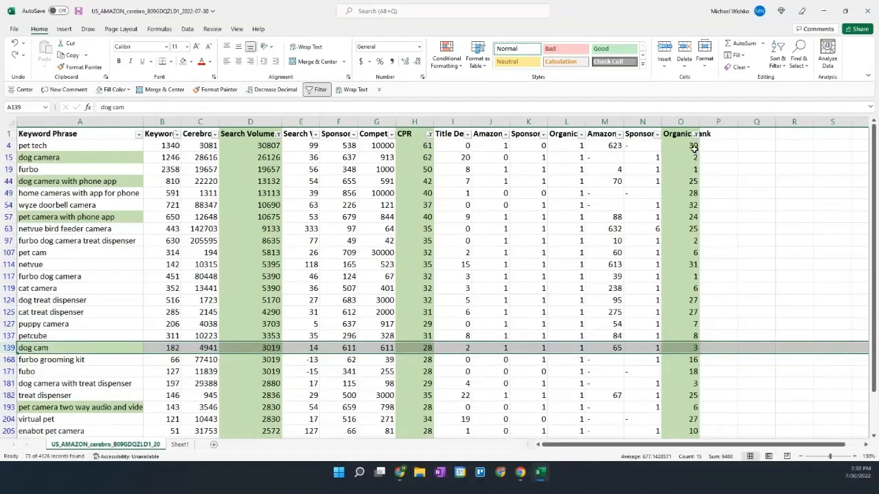
mouse_move(696, 140)
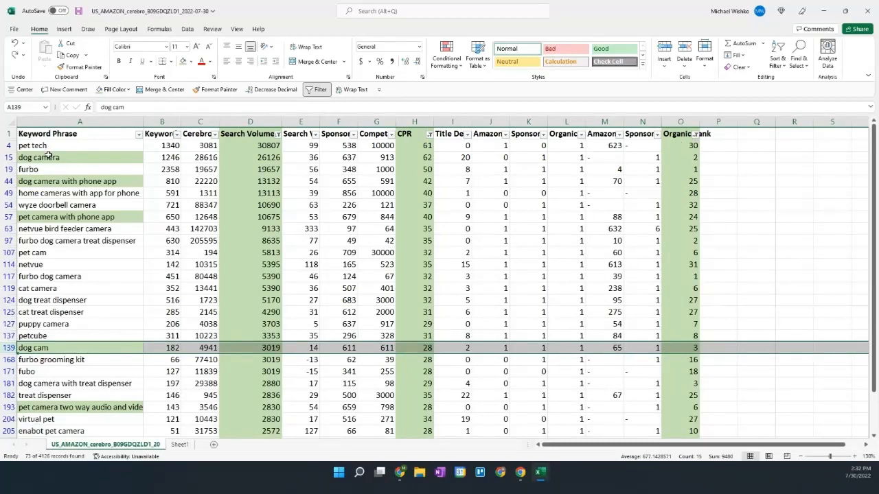
mouse_move(216, 166)
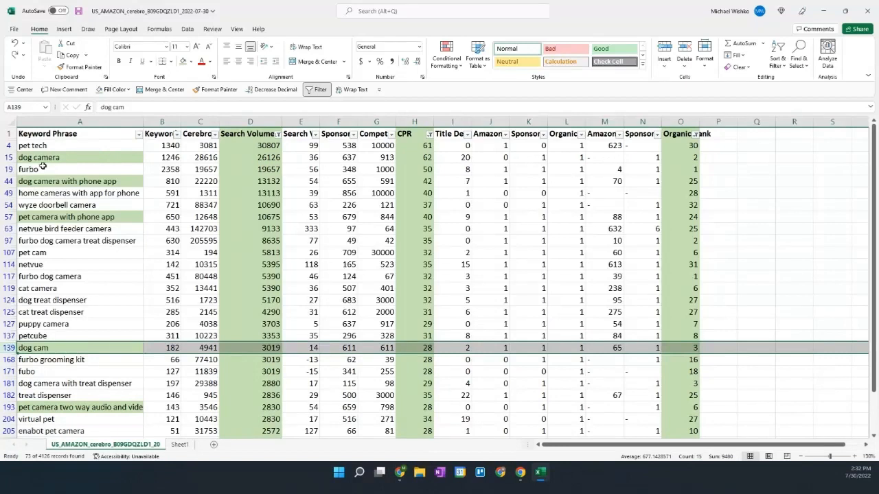
click(681, 145)
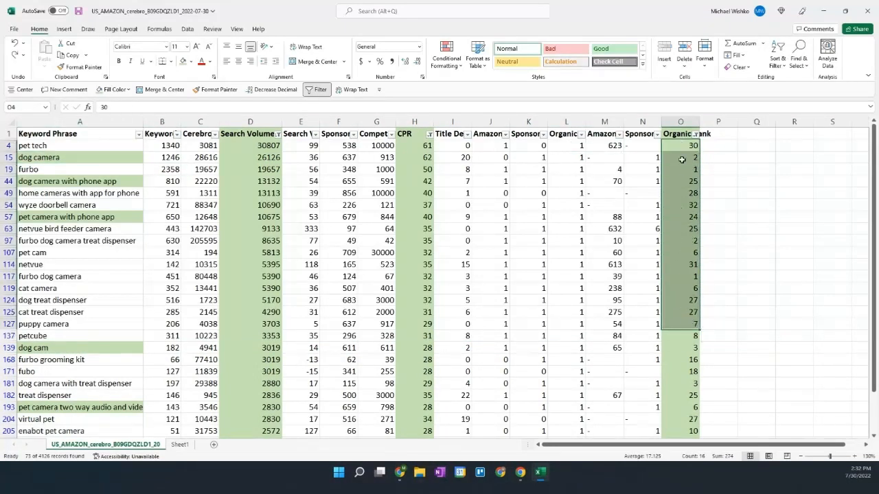
click(179, 444)
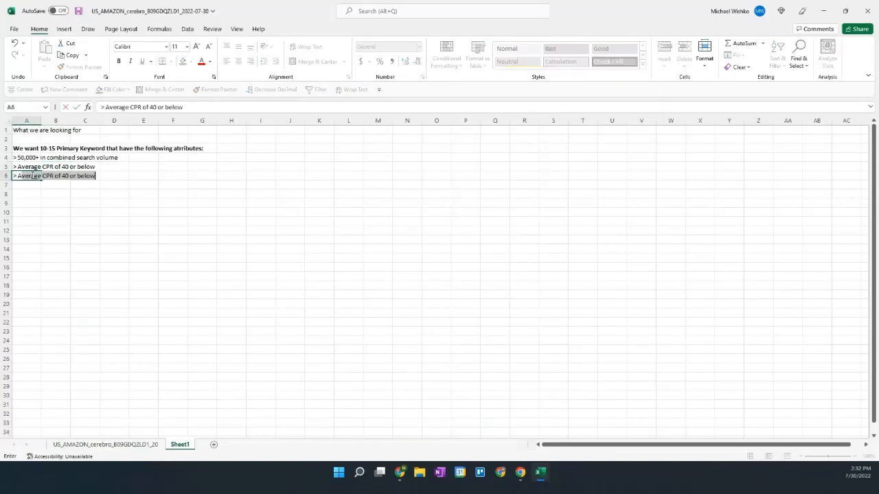
Add the criterion '> As close to 100% directness of keyword relating to our product'
text(> As close to 100% Directness of keywo)
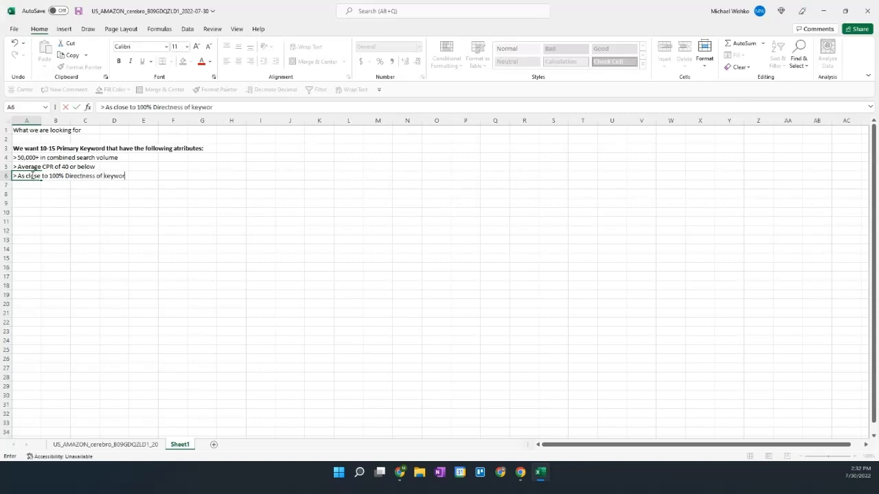
text(relating to our produ)
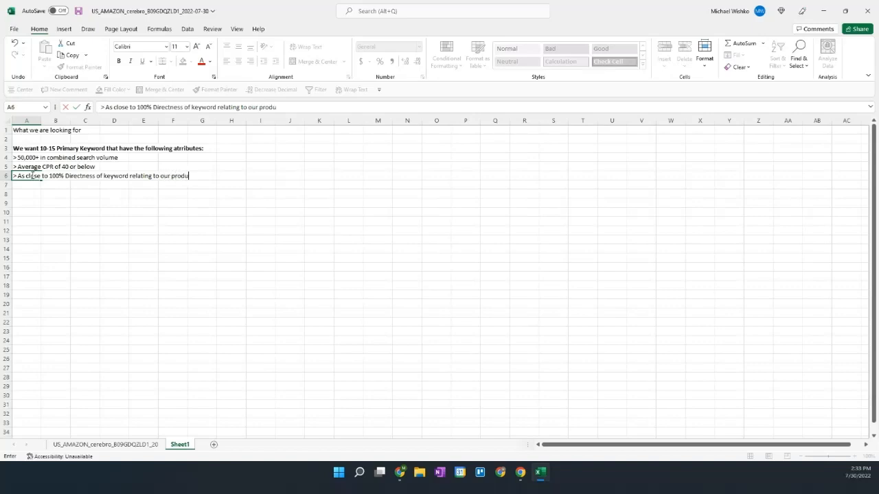
key(Return)
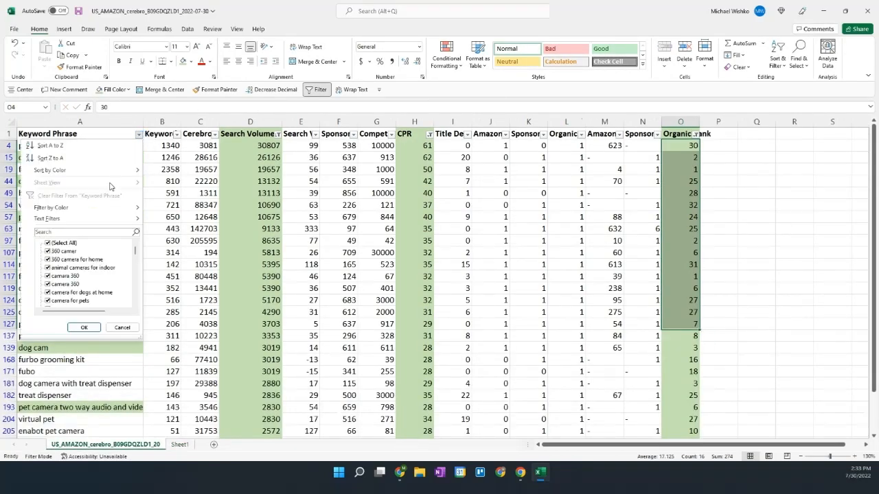
Filter Keyword Phrase to the six green-highlighted keywords, then show Sheet1 with the criteria
click(84, 327)
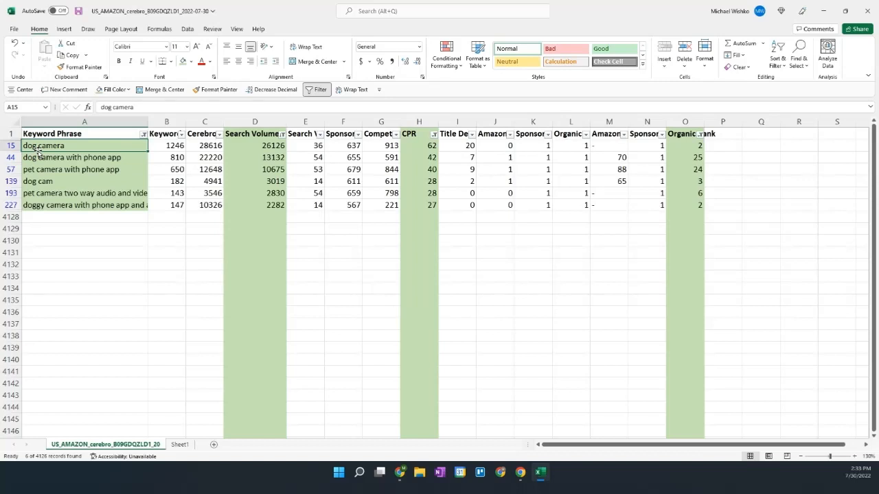
mouse_move(262, 220)
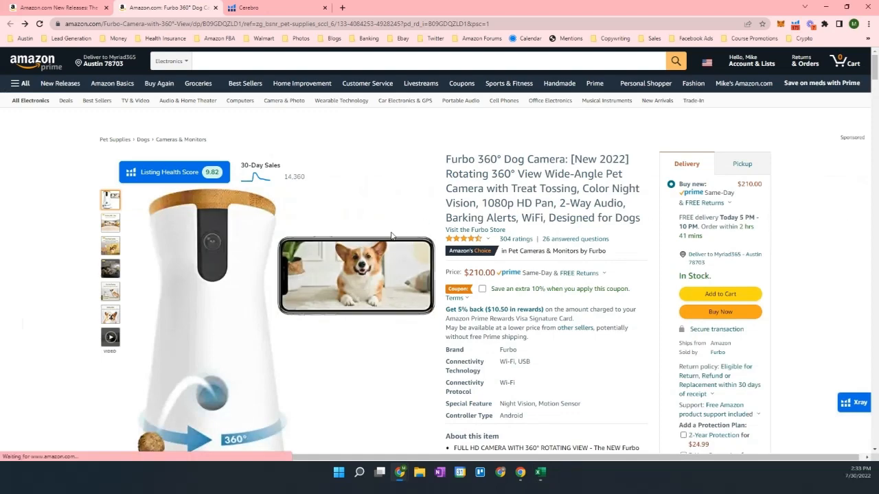
click(540, 472)
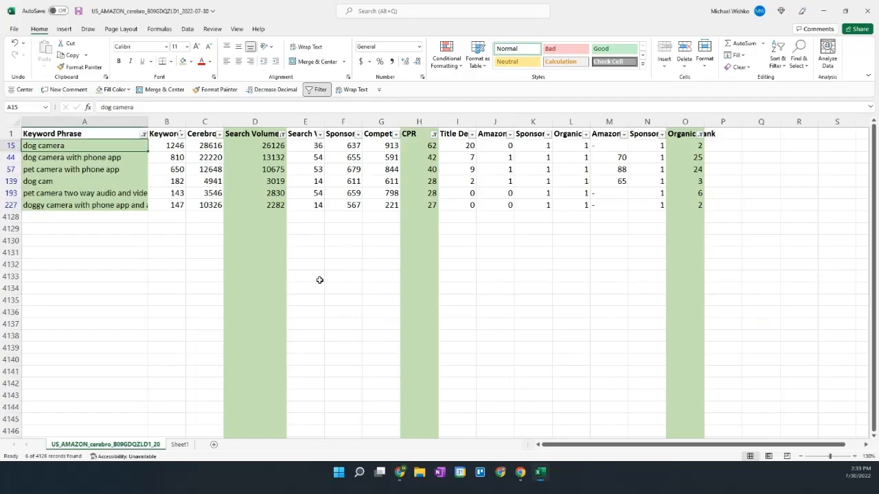
mouse_move(179, 201)
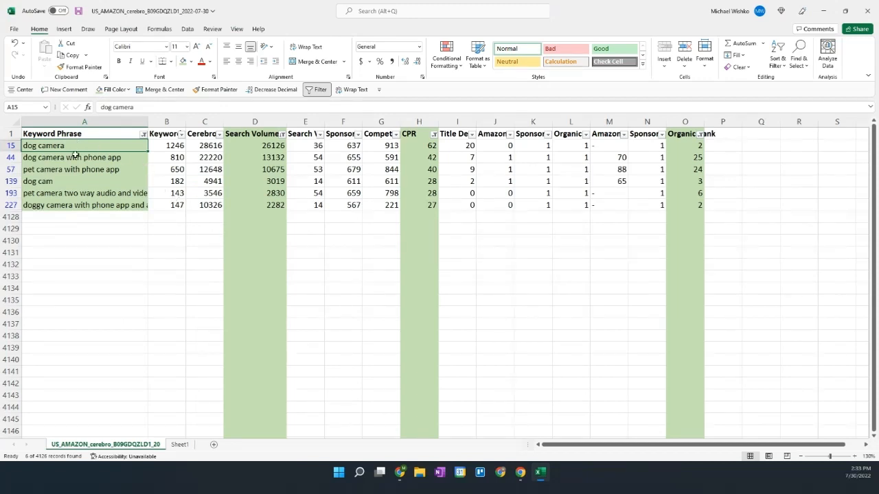
click(179, 444)
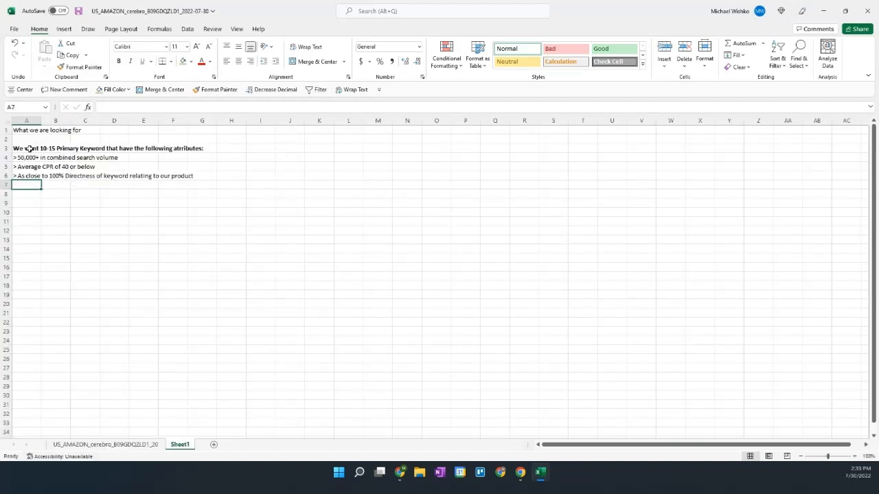